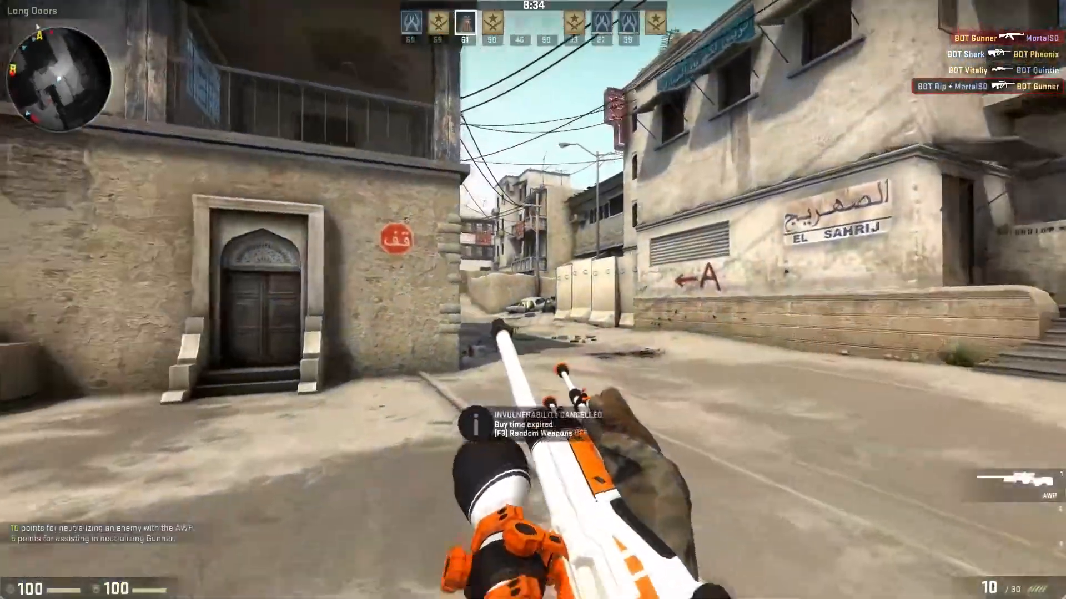
Switch Firefox to the wunderboy.org page with the vtf_shell_extensions_v1.7.5.0.zip download
right_click(533, 300)
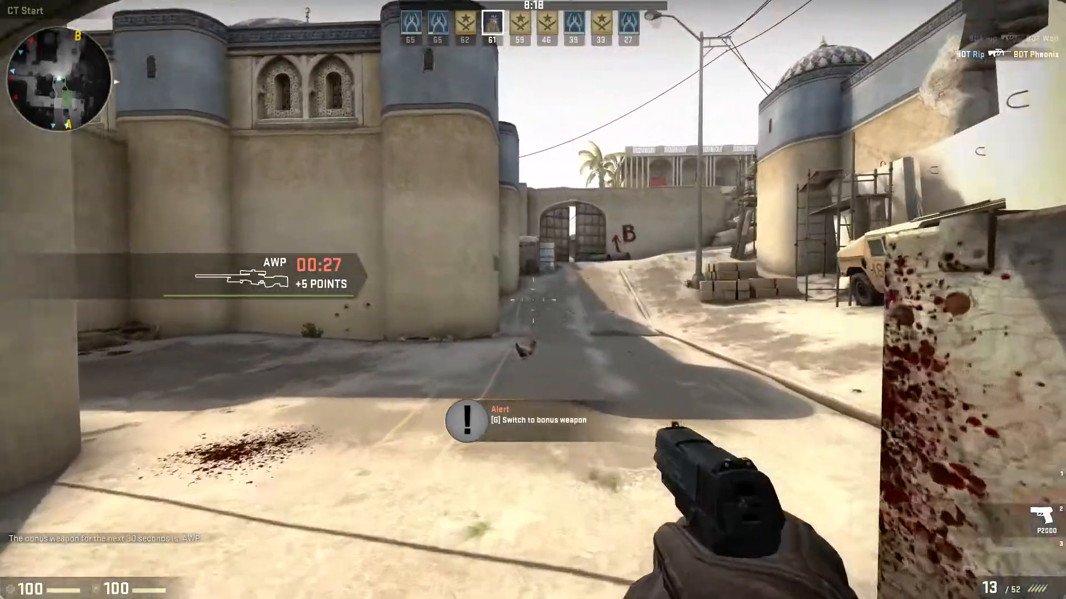
key(g)
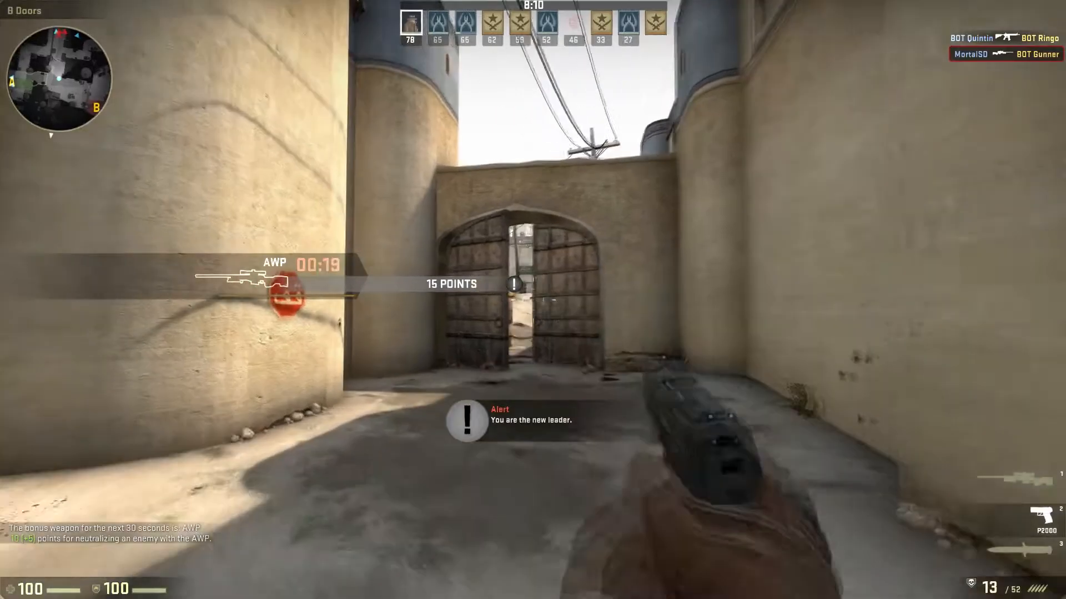
right_click(533, 300)
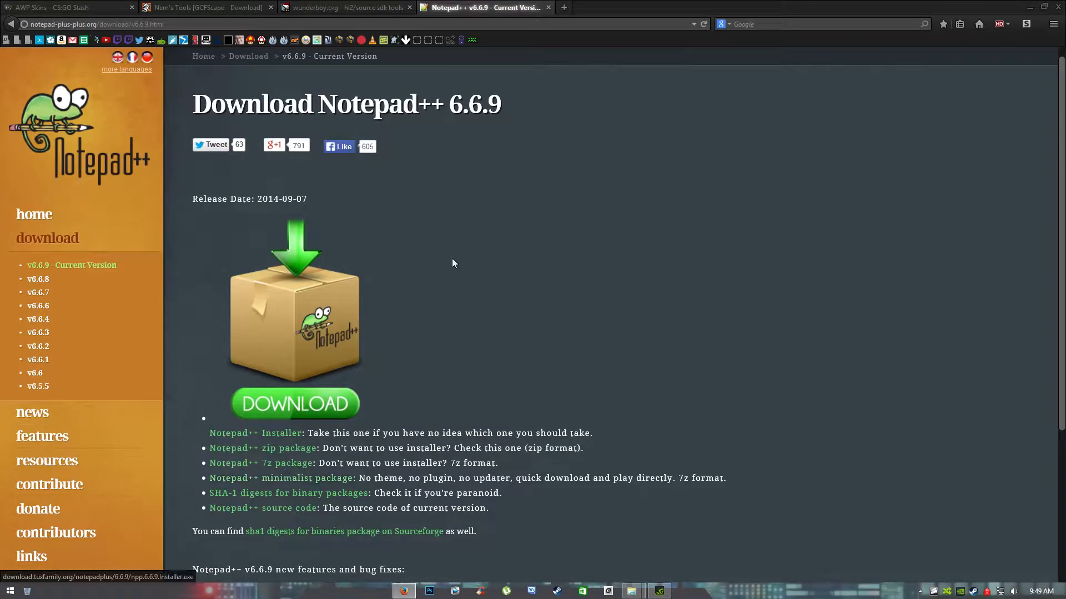
click(340, 8)
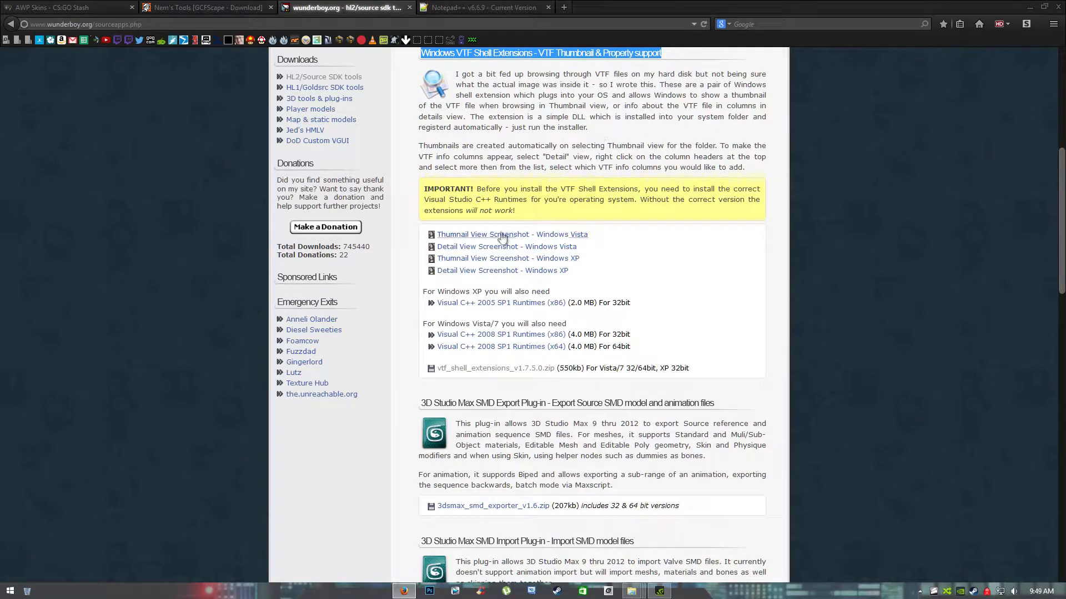
mouse_move(457, 372)
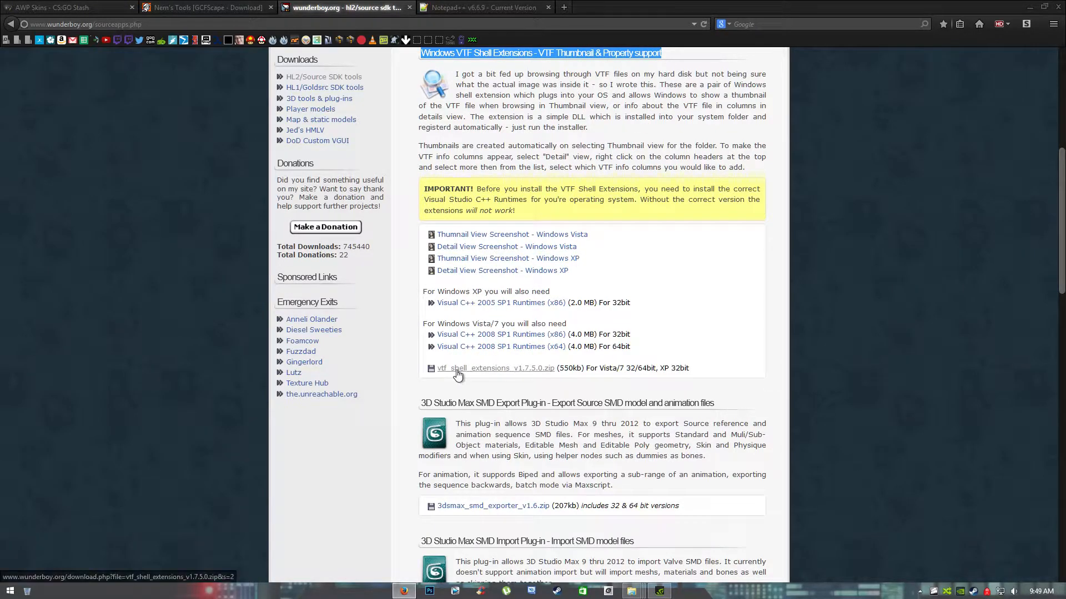
mouse_move(632, 590)
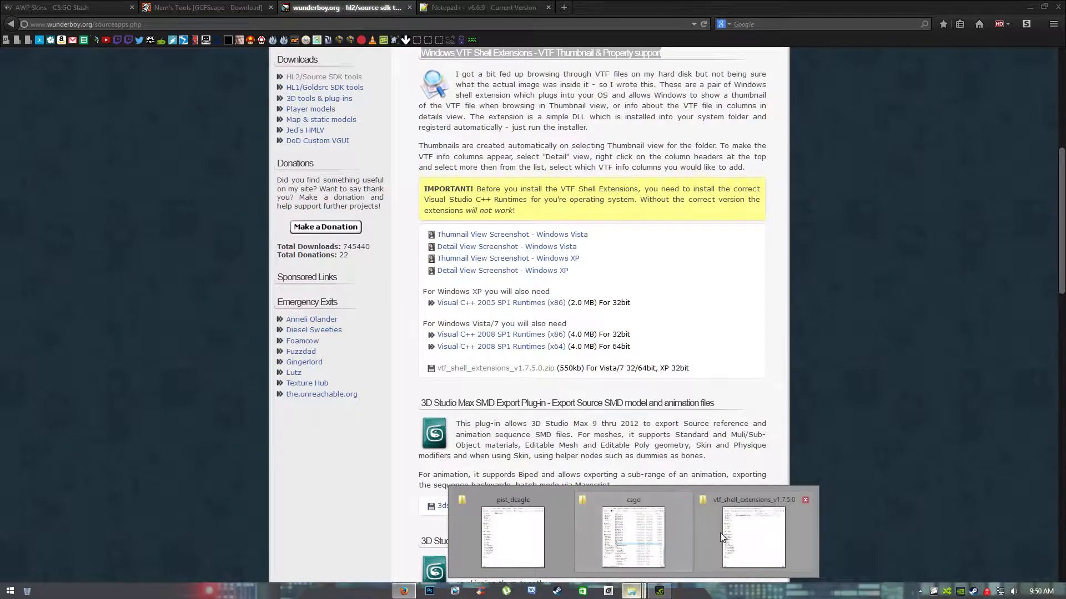
Preview dist_deagle.vtf as a large thumbnail in the pist_deagle folder, then close that window
click(512, 537)
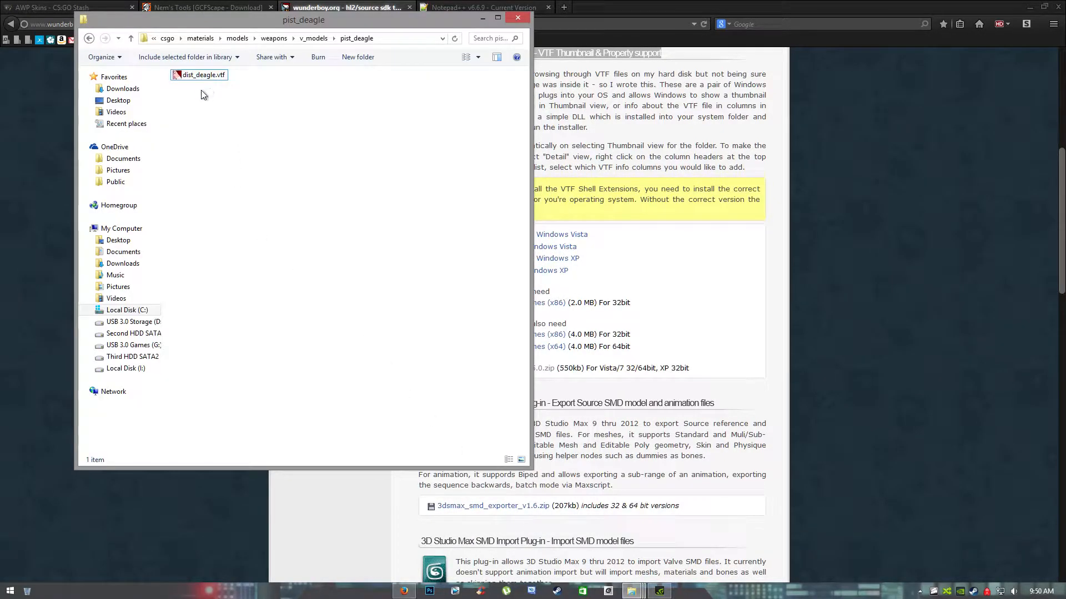
click(466, 57)
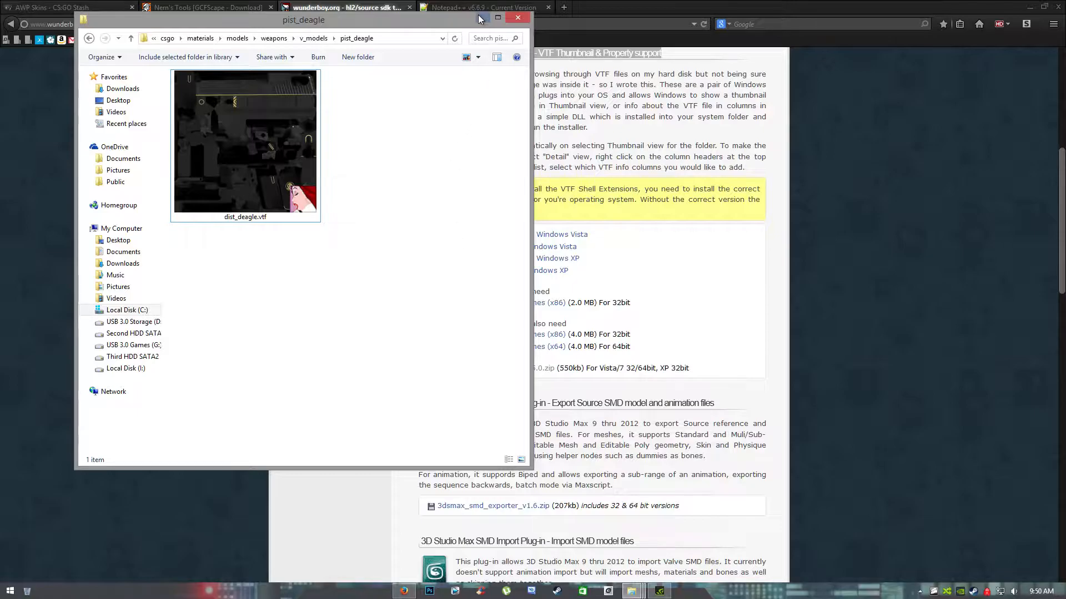
click(517, 17)
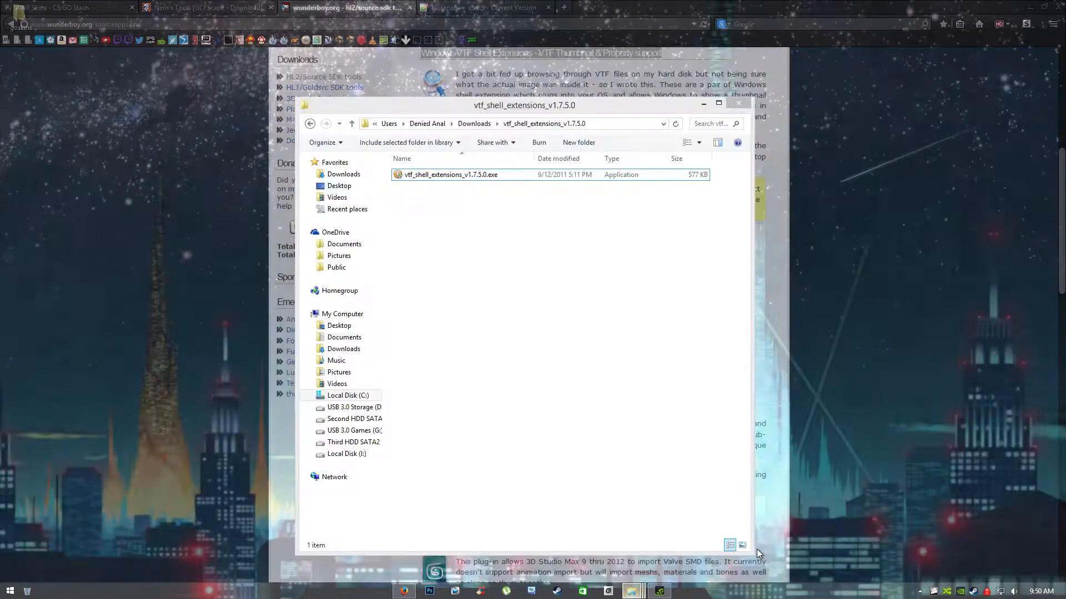
Enable Windows 7 compatibility mode in the vtf_shell_extensions_v1.7.5.0 installer's Properties
click(450, 175)
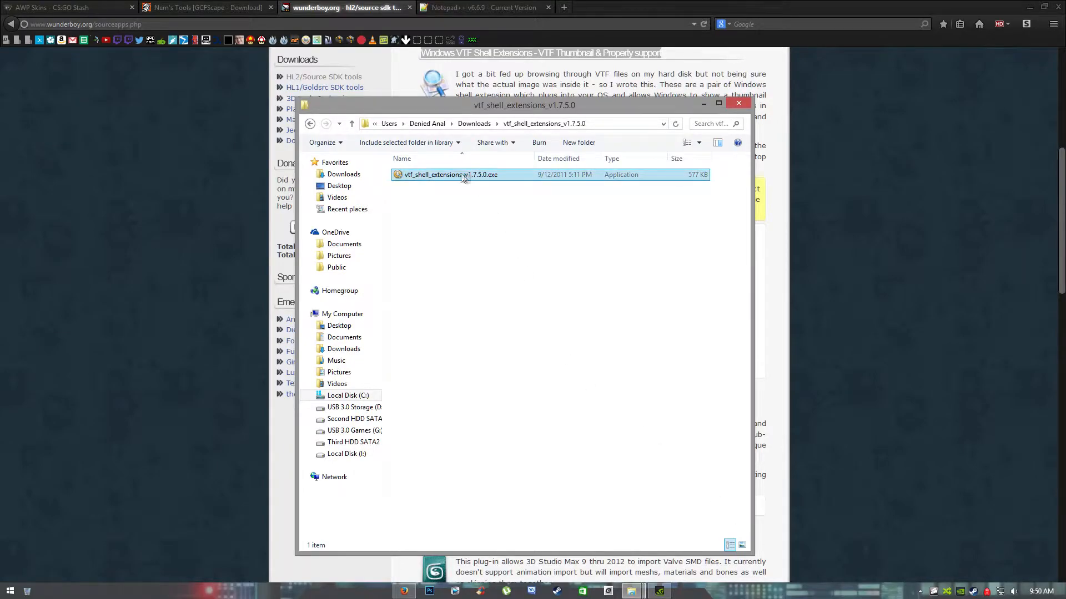
right_click(450, 175)
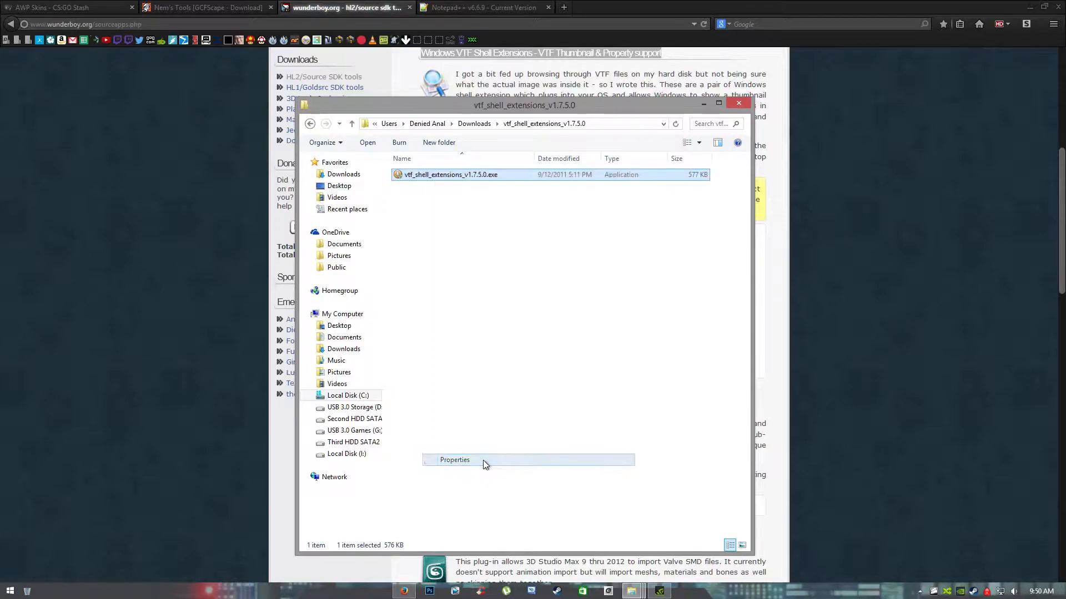
click(454, 460)
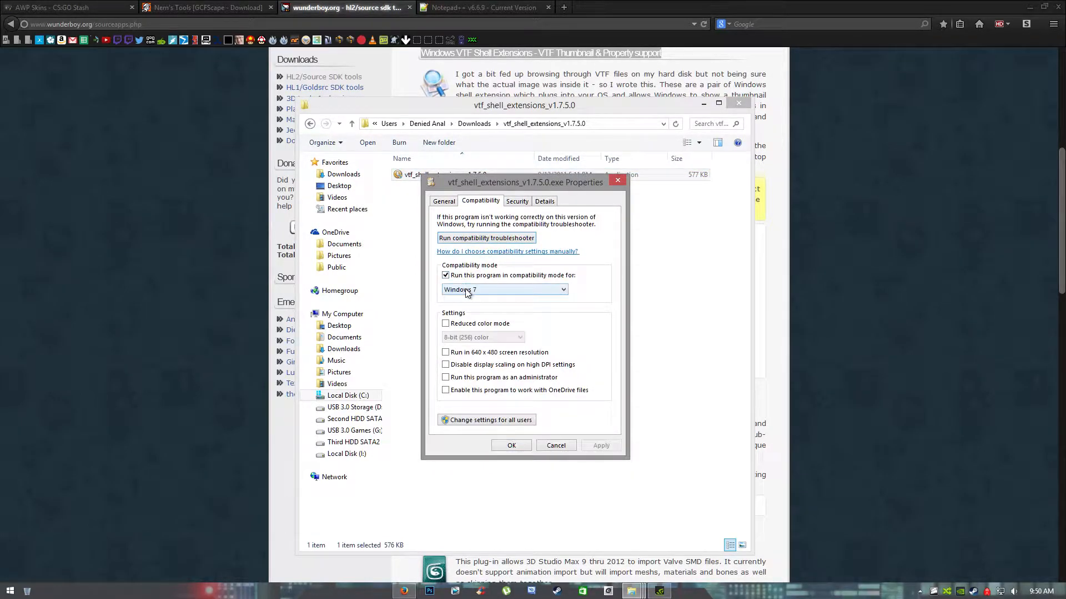
click(555, 445)
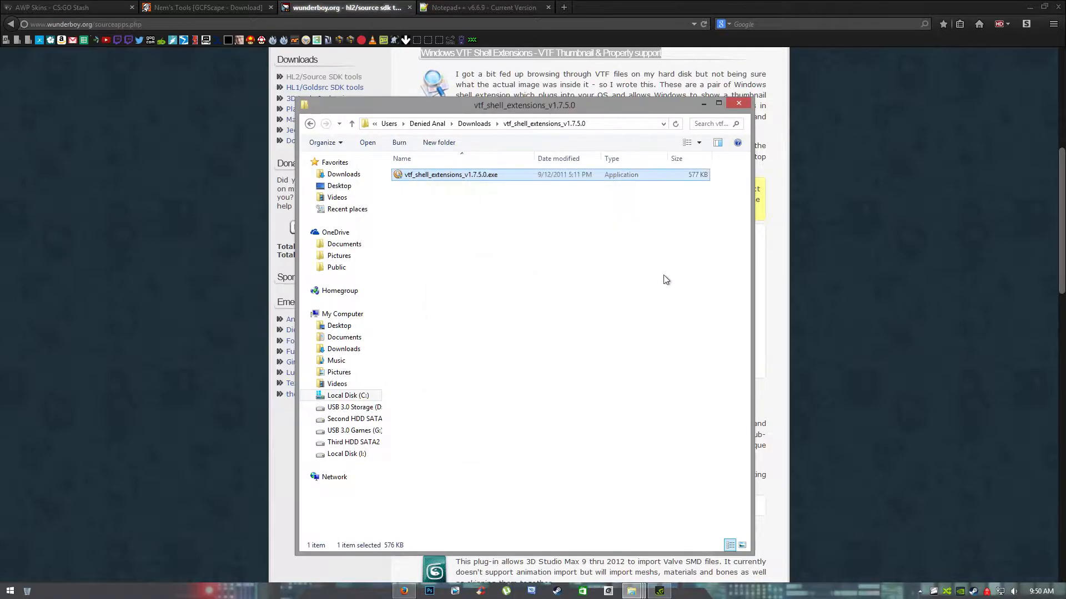
Check the GCFScape download page on Nem's Tools in Firefox
click(738, 102)
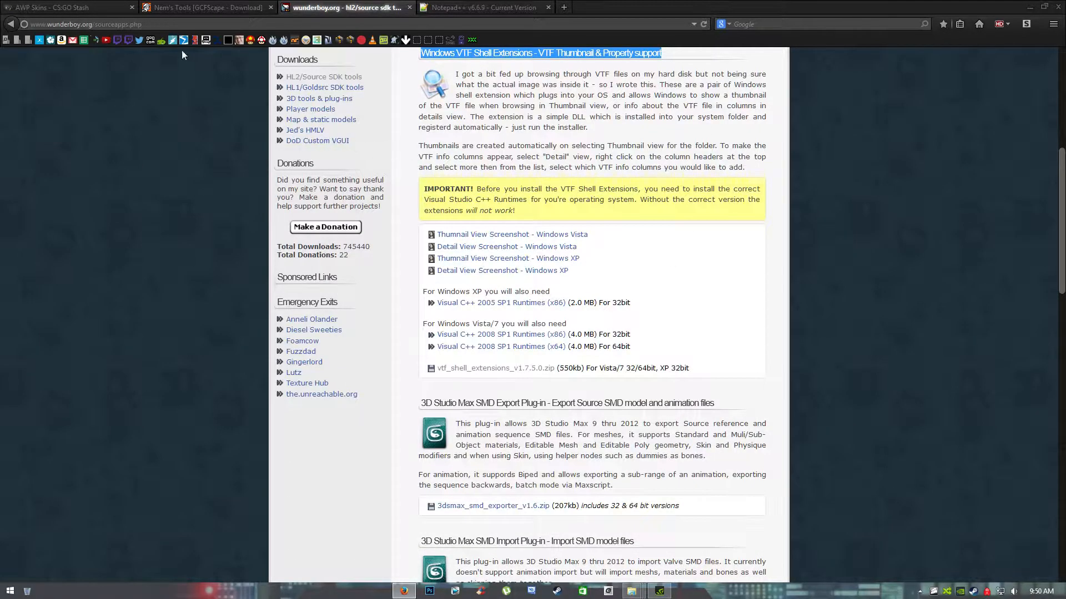
click(207, 7)
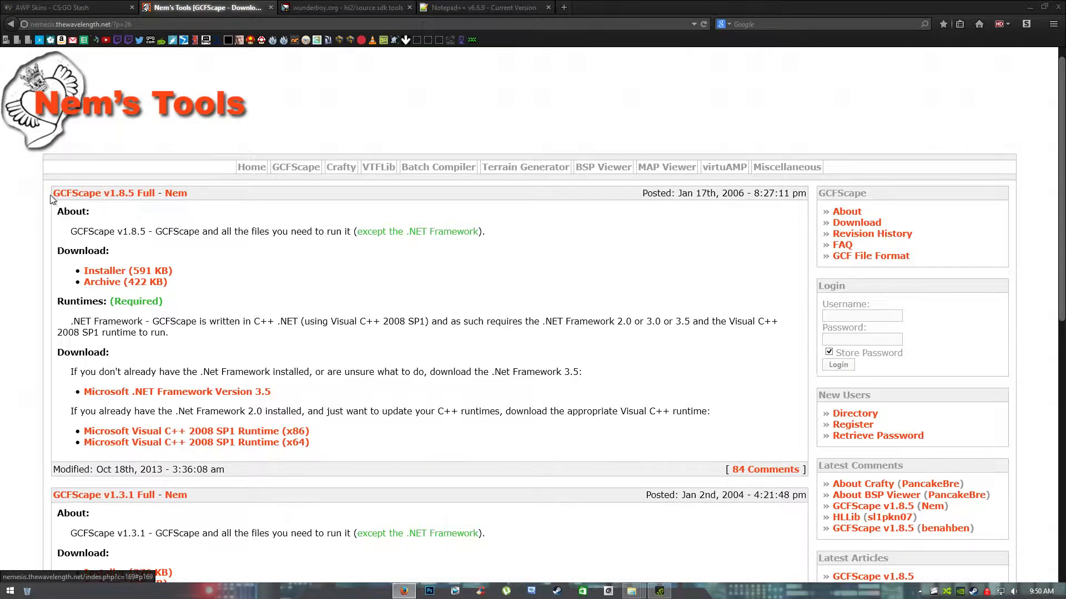
mouse_move(253, 286)
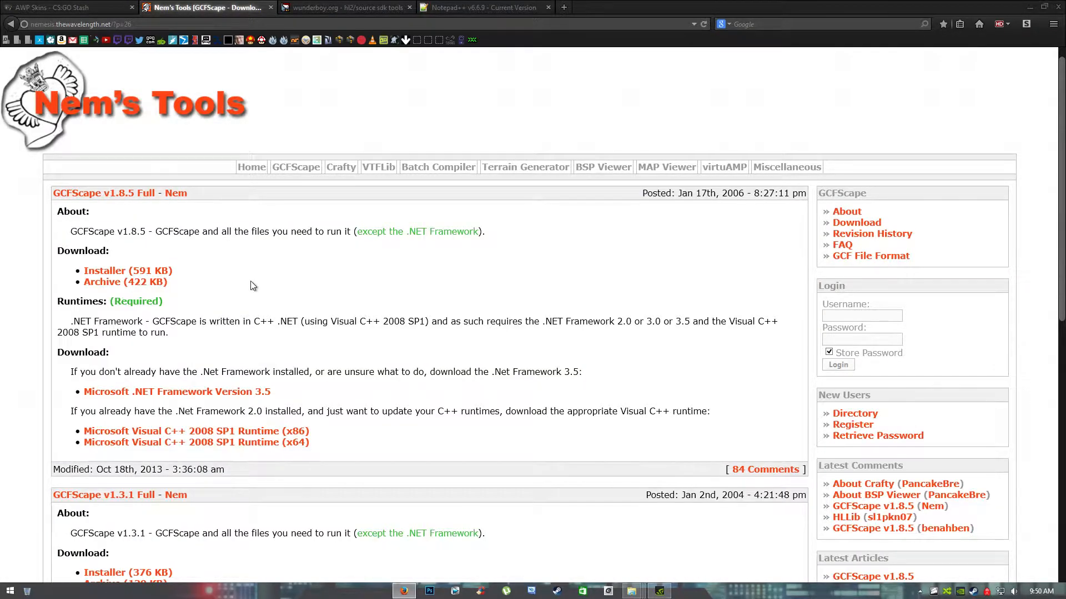
scroll(down, 3)
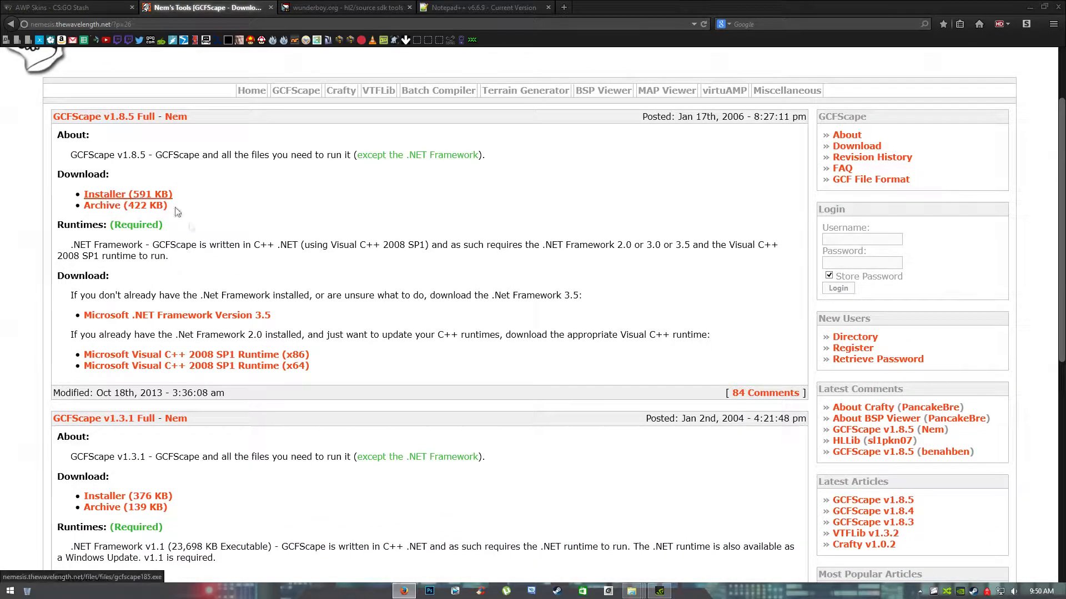
mouse_move(195, 366)
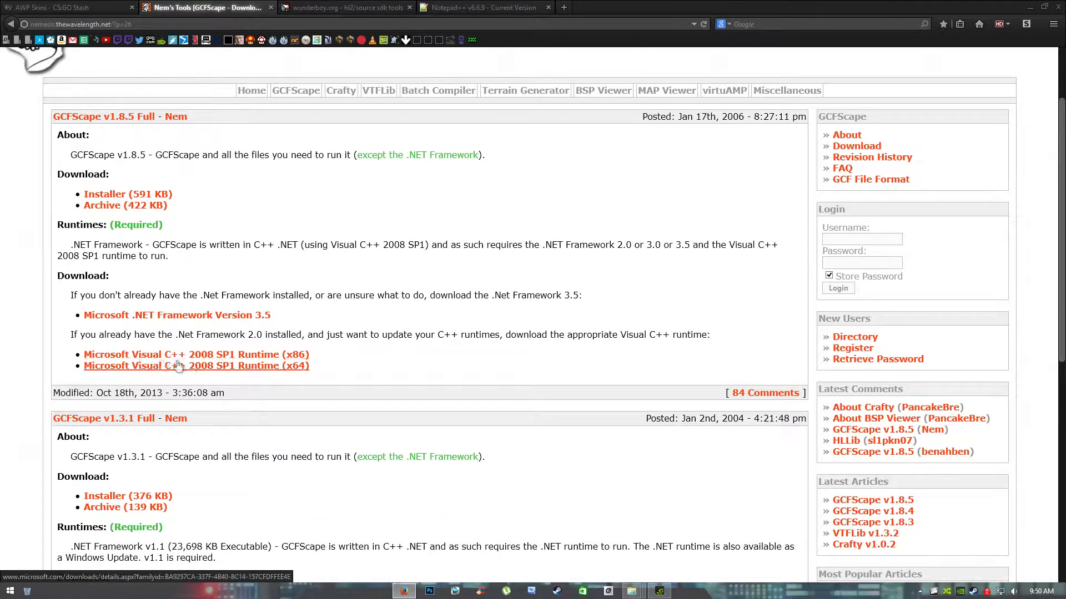
mouse_move(207, 378)
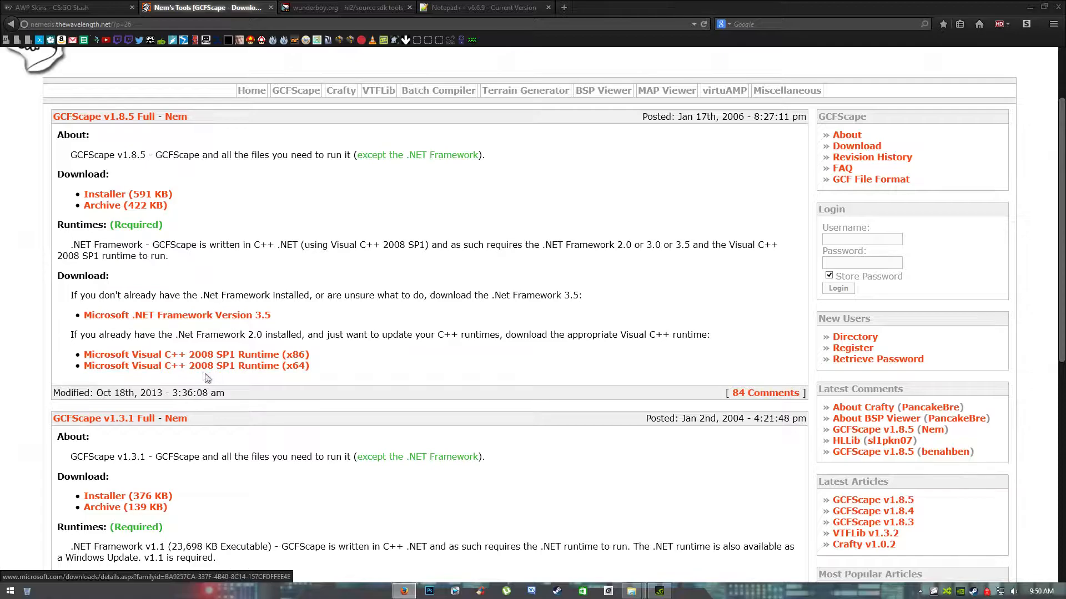
scroll(up, 3)
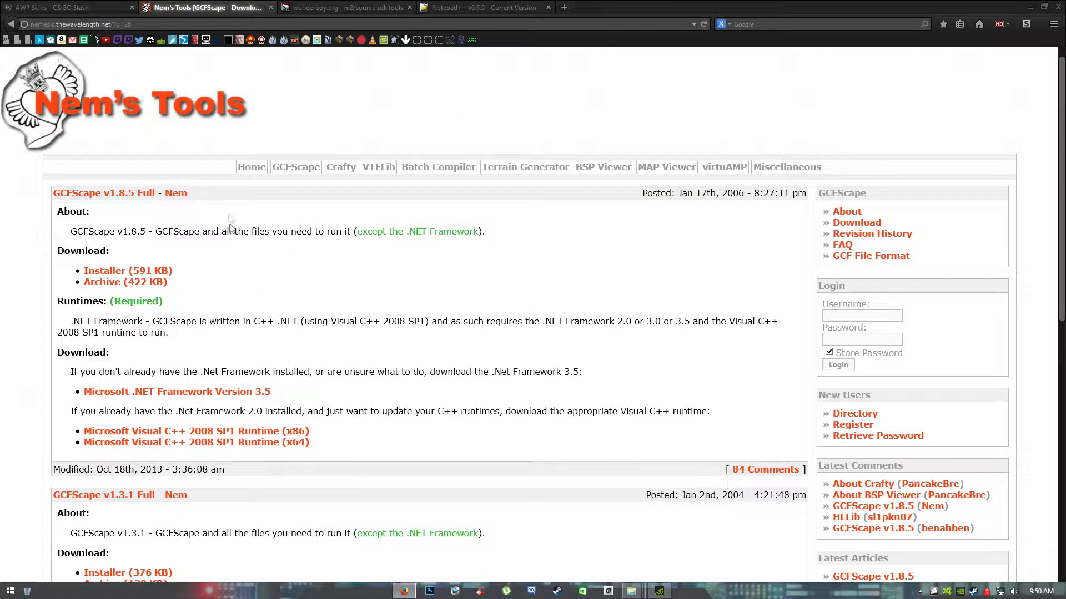
On CS:GO Stash, open the Rifles > FAMAS skins listing
click(64, 7)
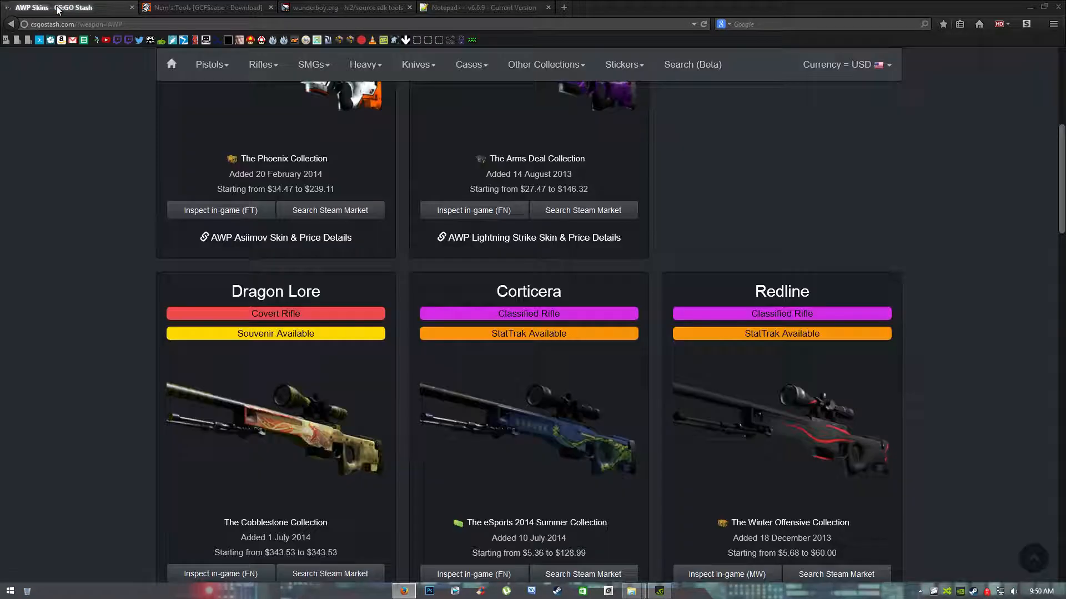
scroll(up, 3)
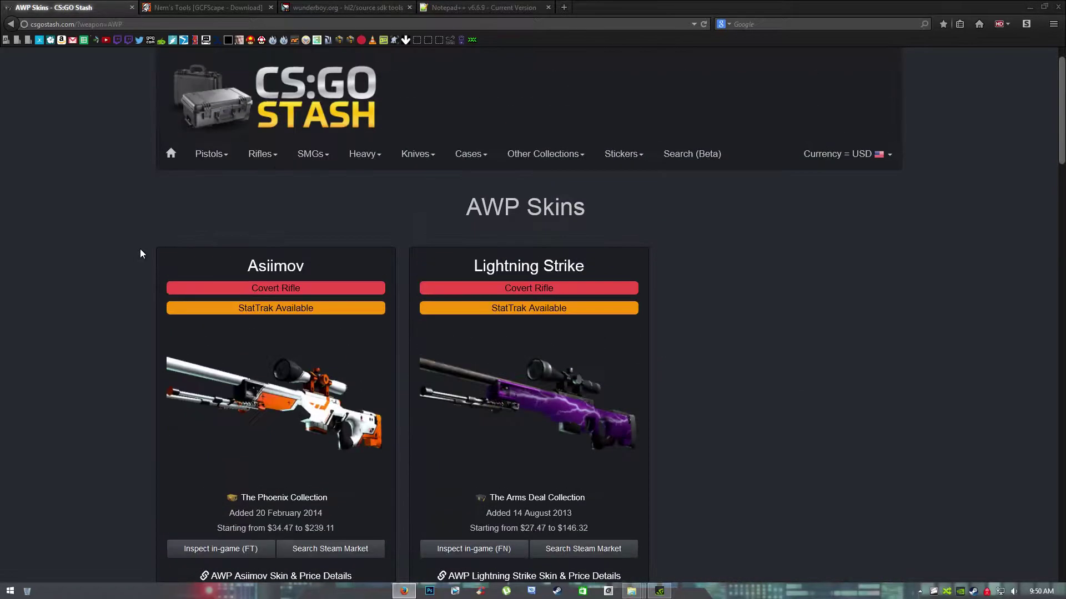
mouse_move(133, 325)
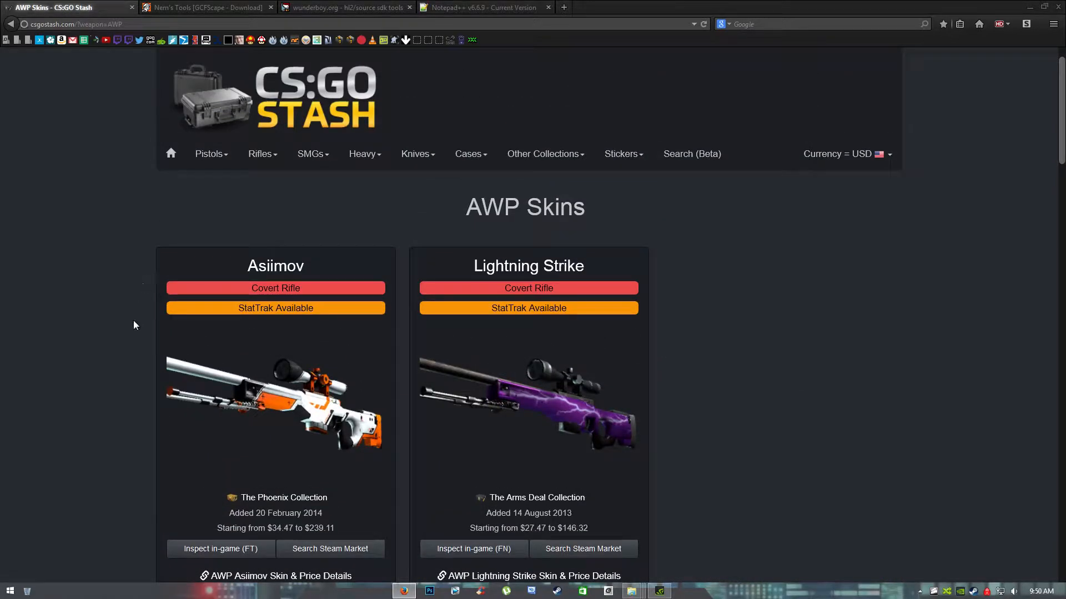
click(311, 153)
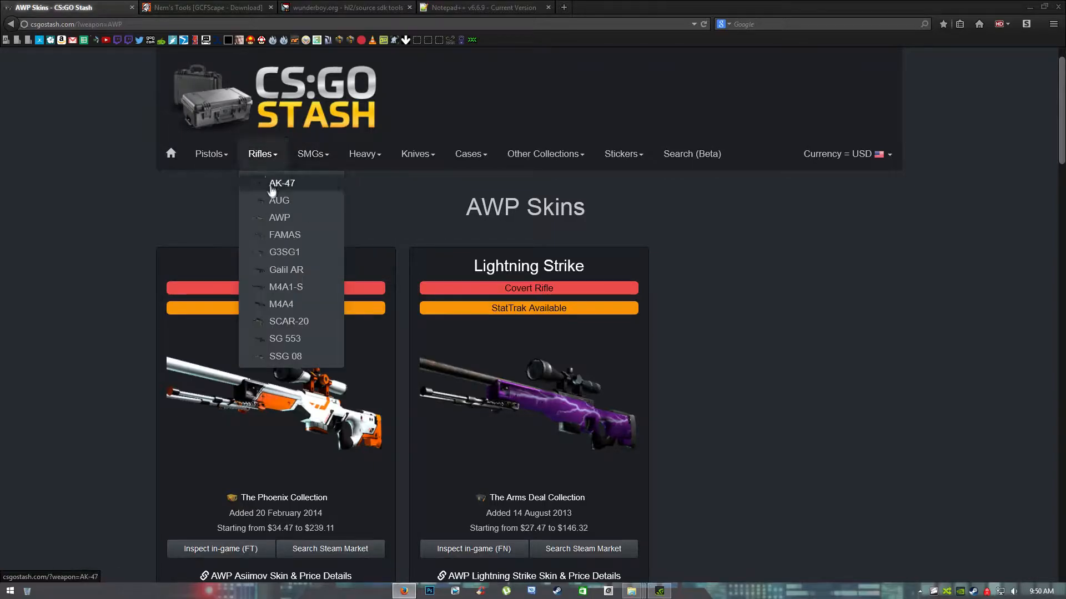
click(285, 234)
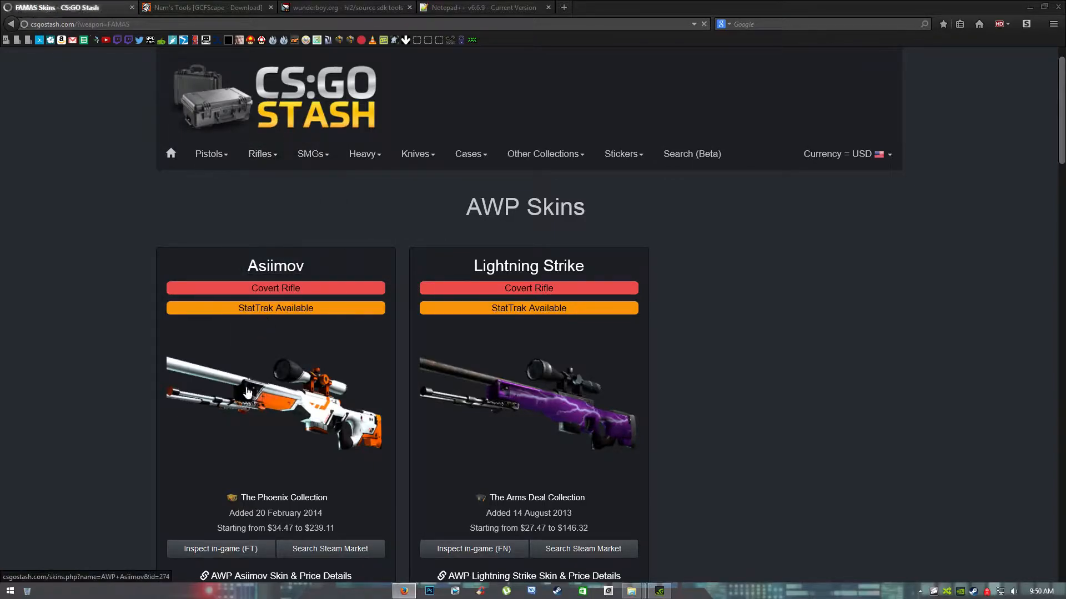
scroll(down, 3)
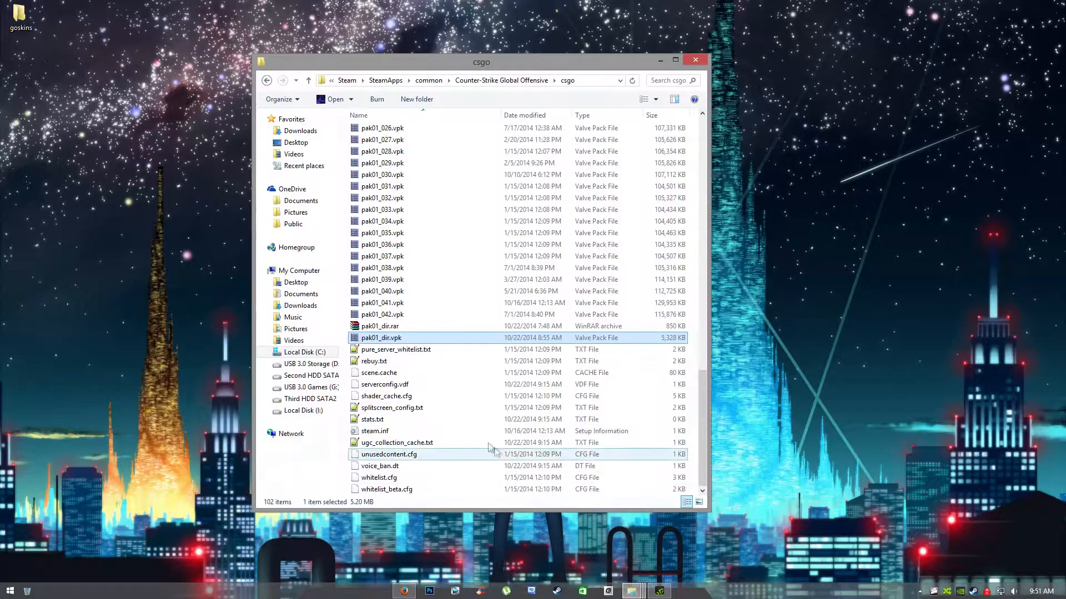
View the csgo folder's full path and locate pak01_dir.vpk
click(469, 80)
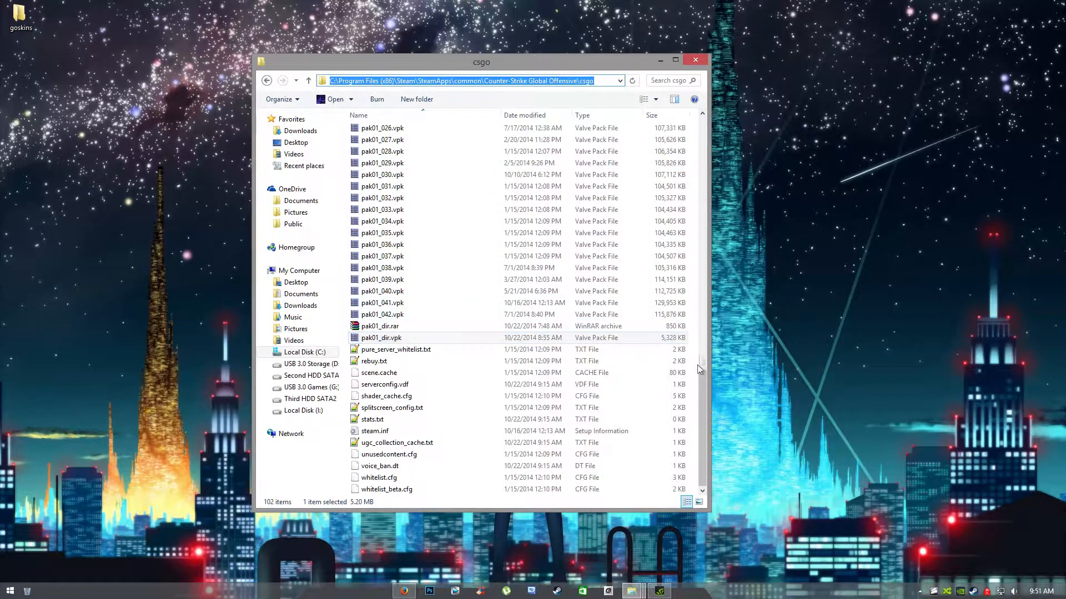
scroll(up, 3)
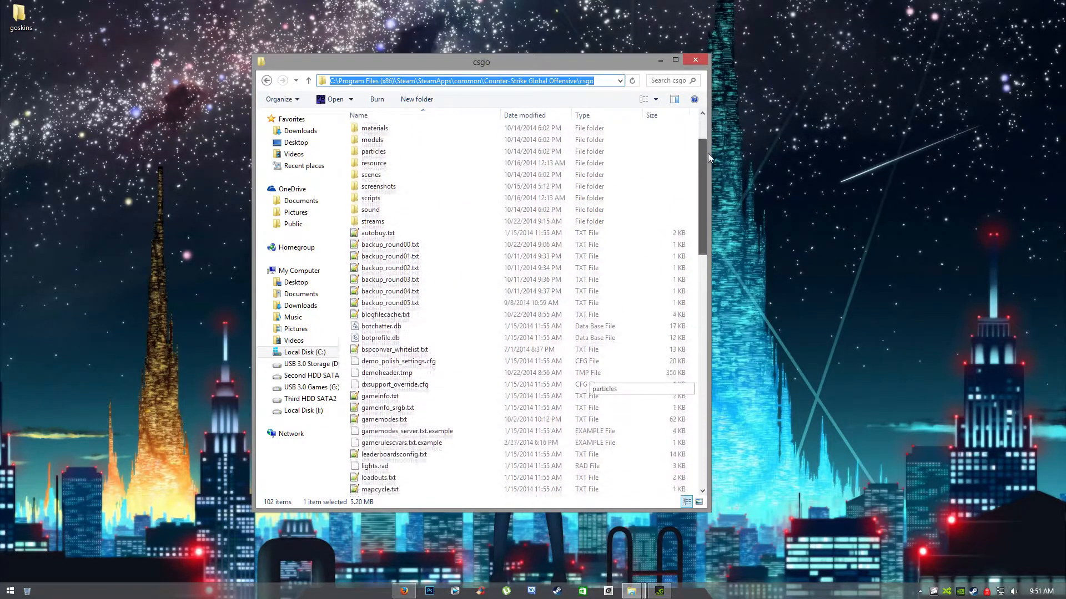
scroll(down, 3)
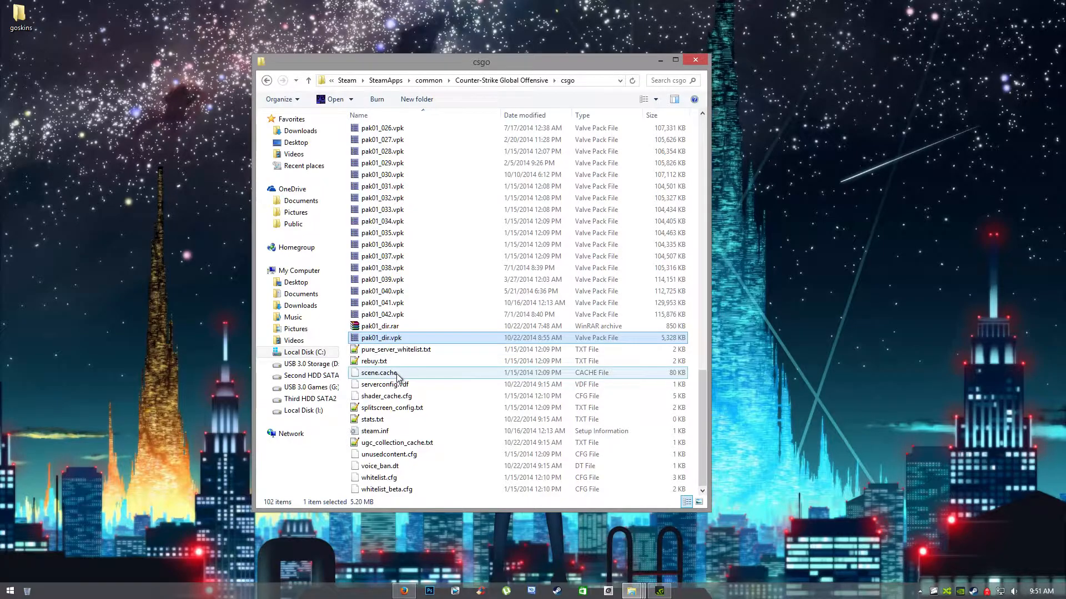
Back up pak01_dir.vpk as pak01_dir.rar, open the archive, then reselect the vpk
right_click(380, 338)
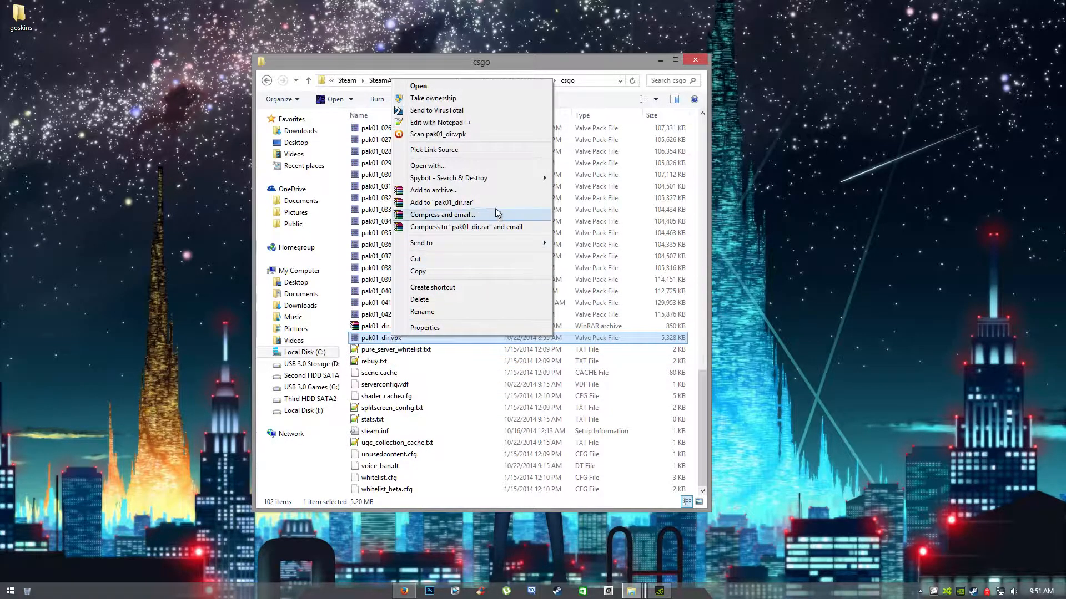
mouse_move(455, 203)
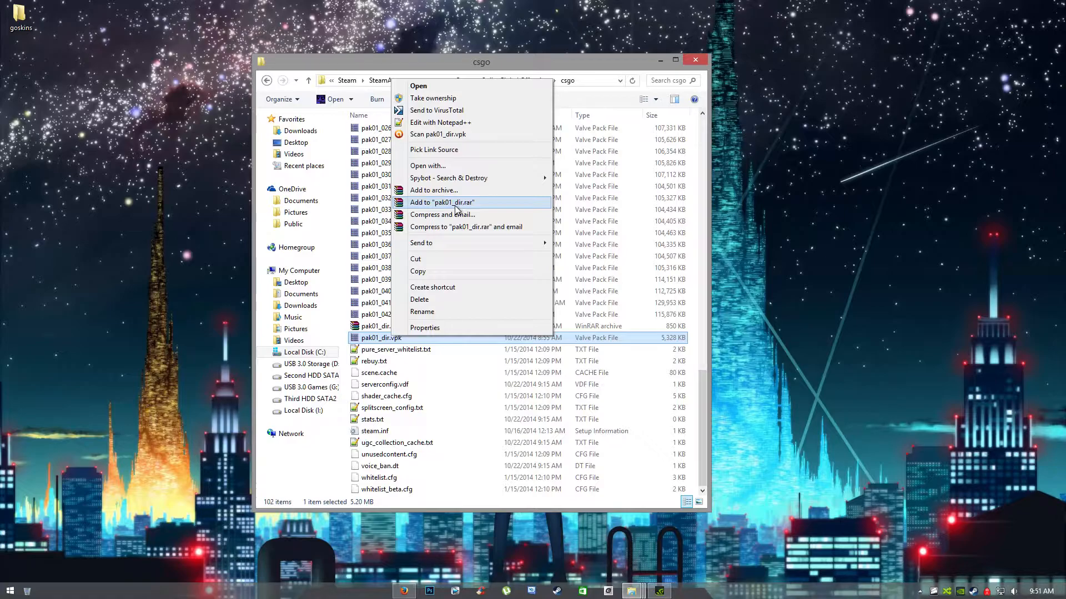
click(441, 202)
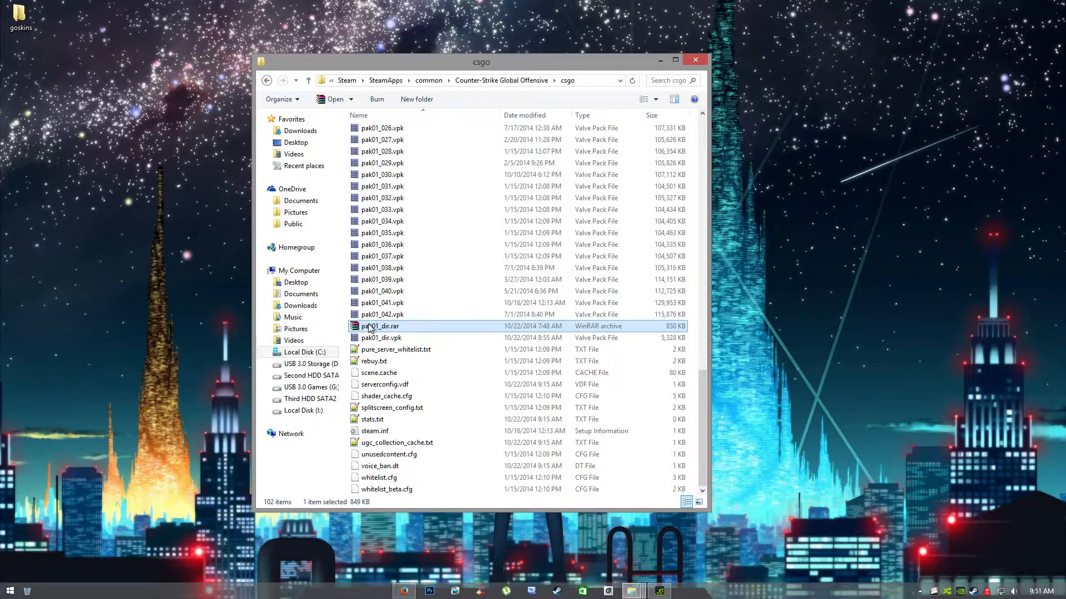
double_click(381, 327)
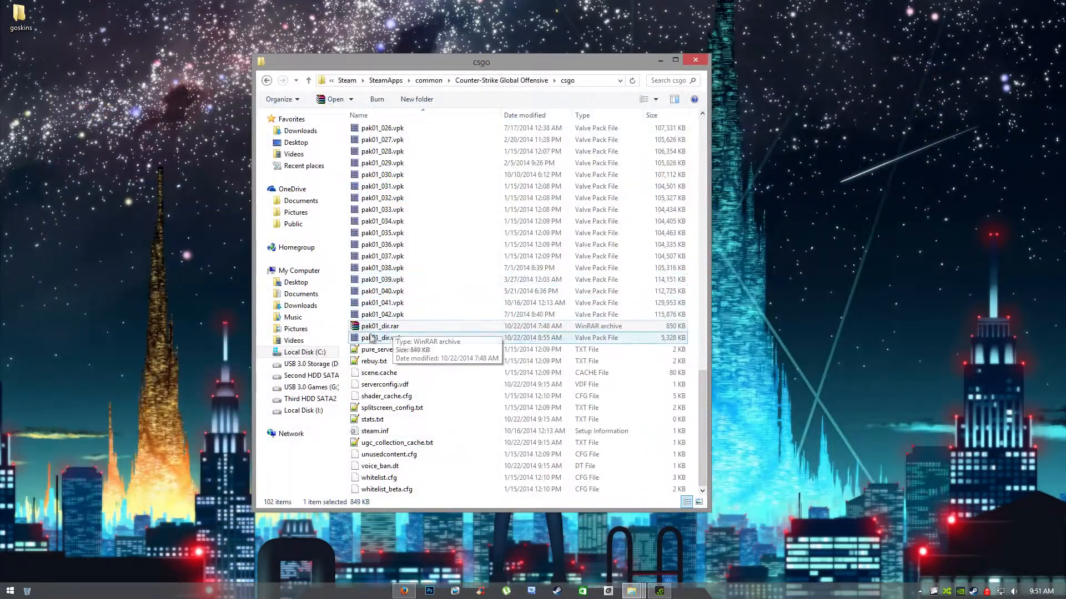
click(381, 337)
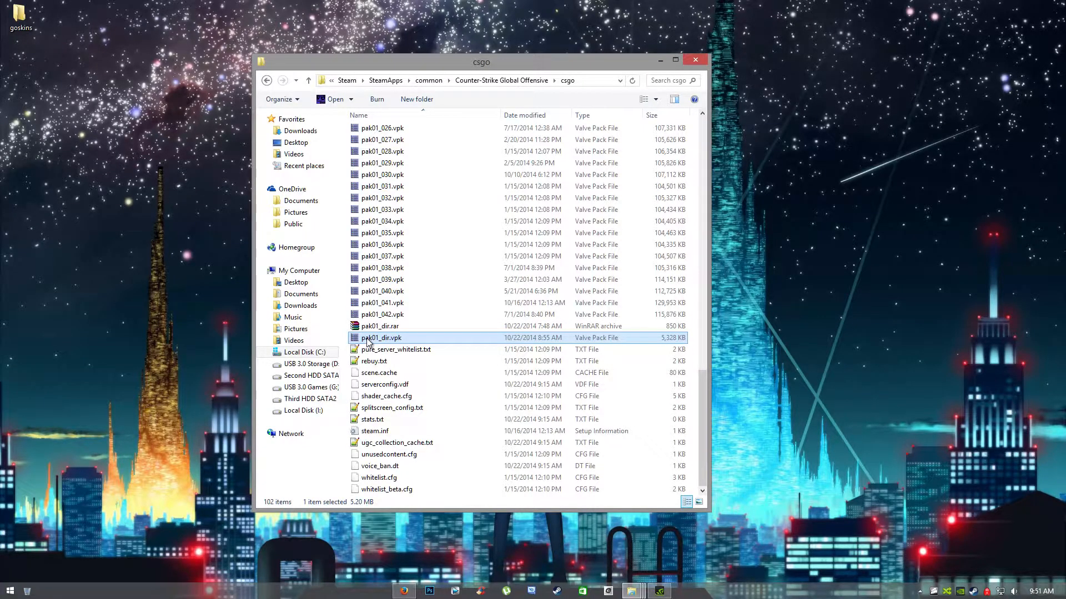
Open pak01_dir.vpk in GCFScape and browse materials/models/weapons/customization/paints/custom
double_click(382, 338)
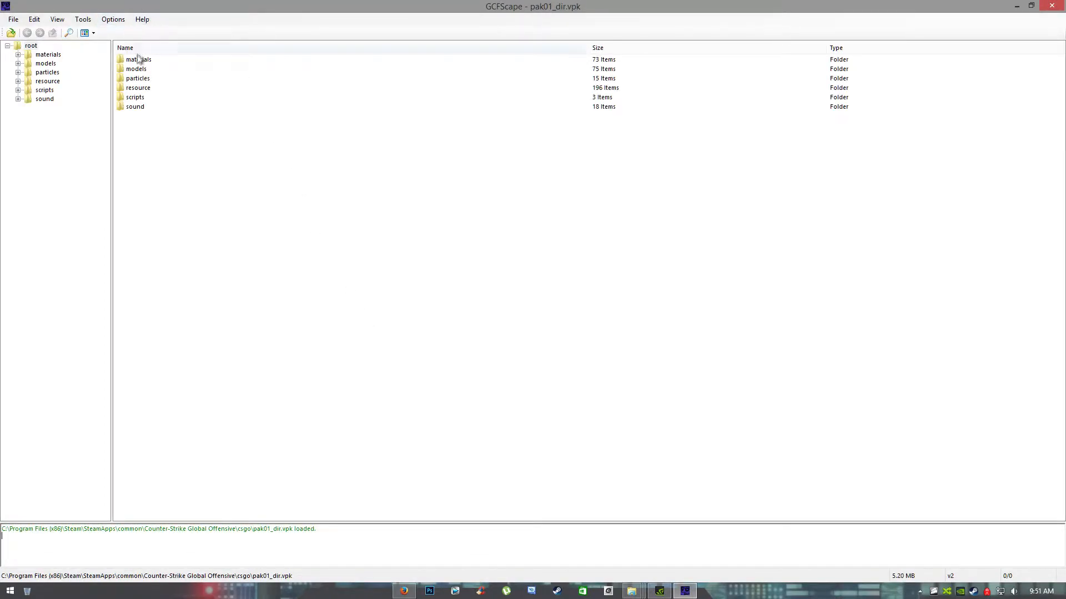
double_click(138, 59)
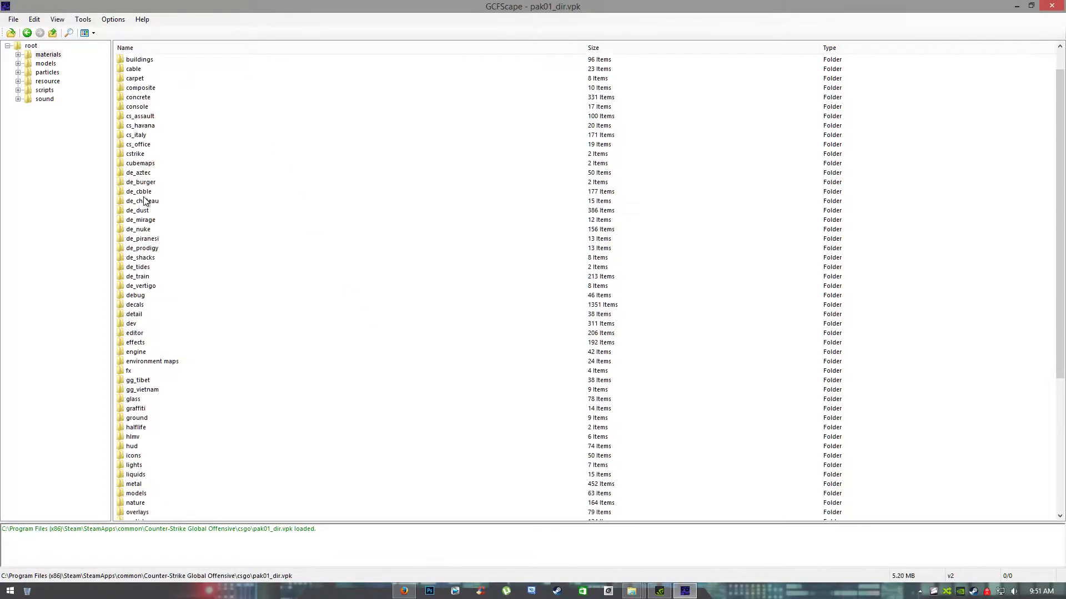
scroll(down, 3)
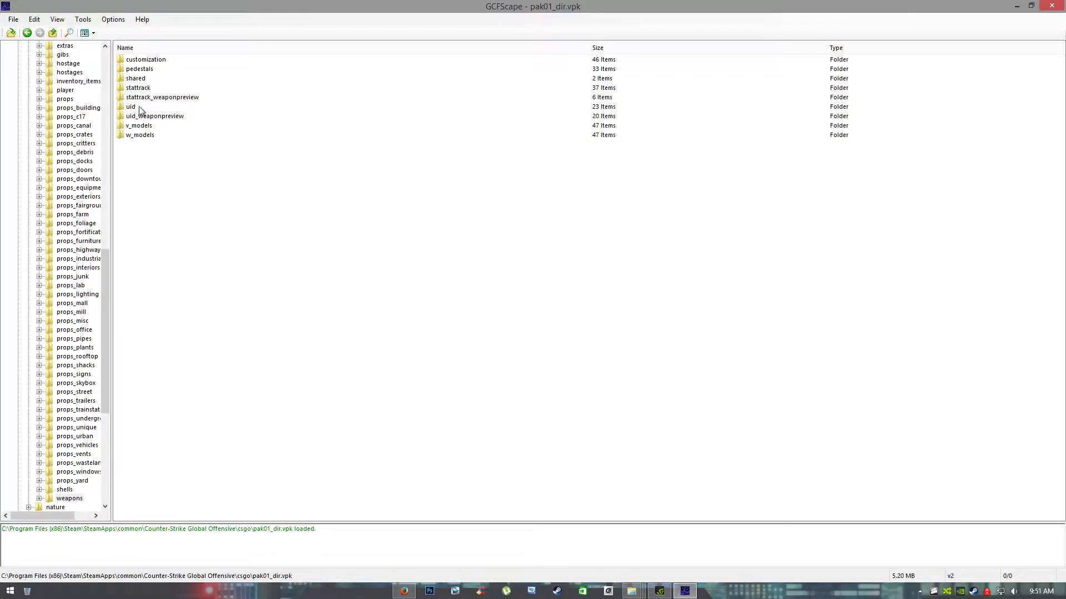
click(40, 498)
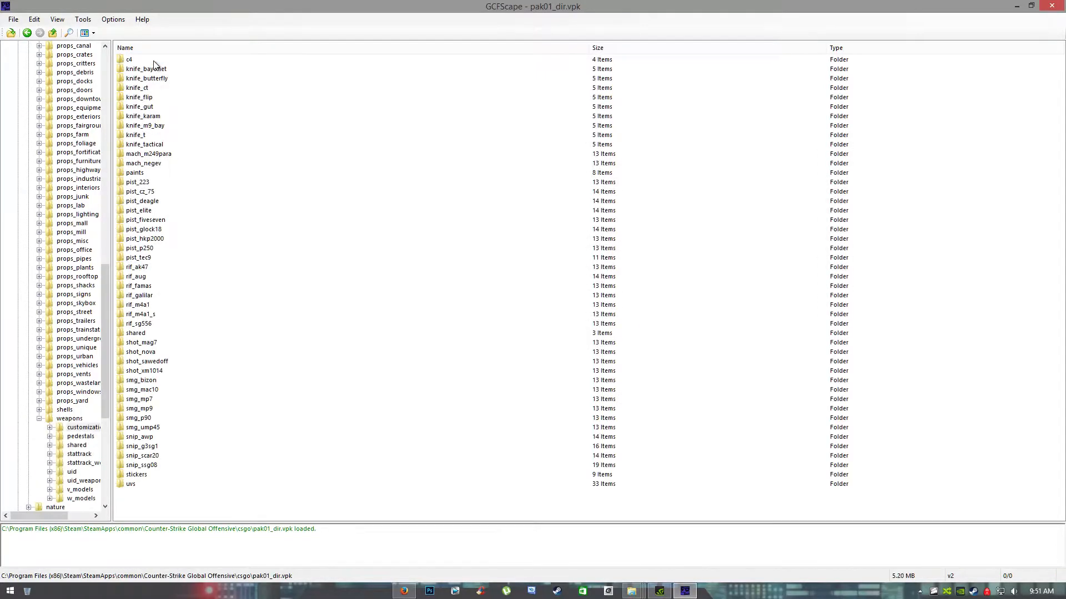
click(134, 173)
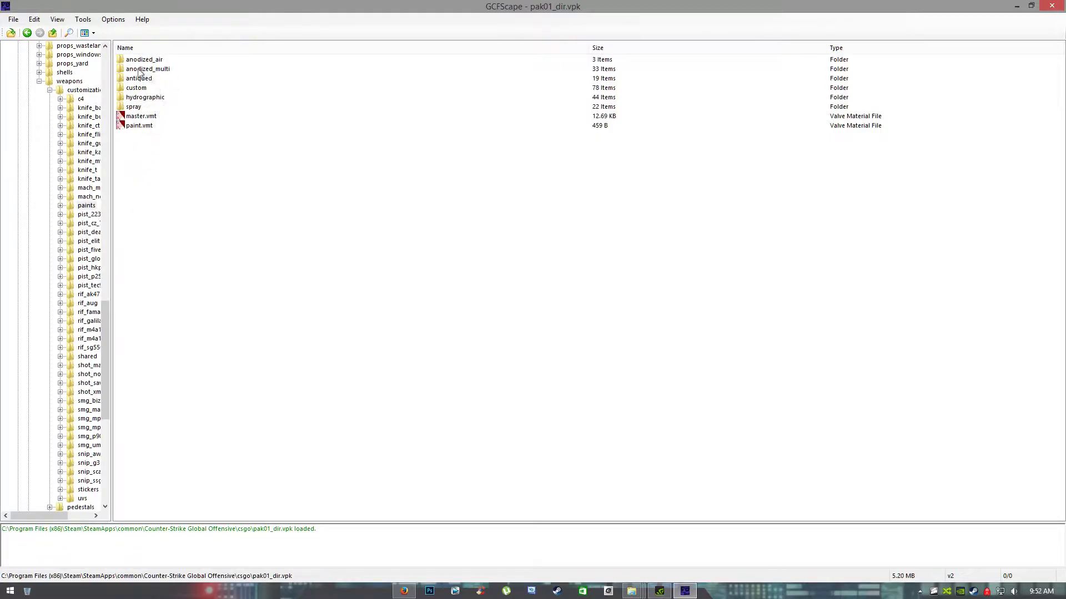
click(136, 87)
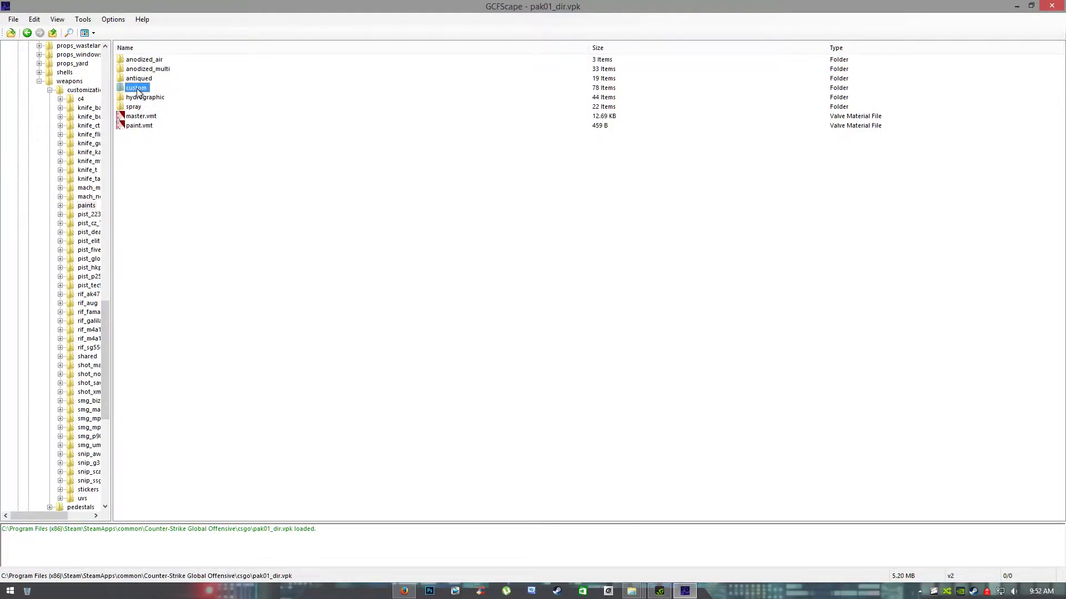
click(87, 205)
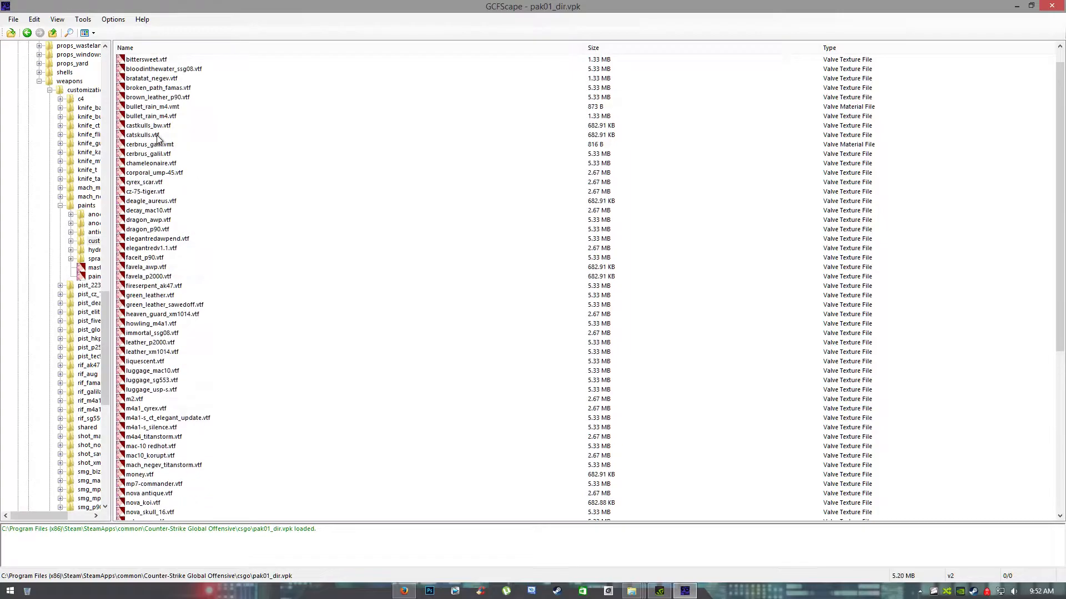
click(27, 33)
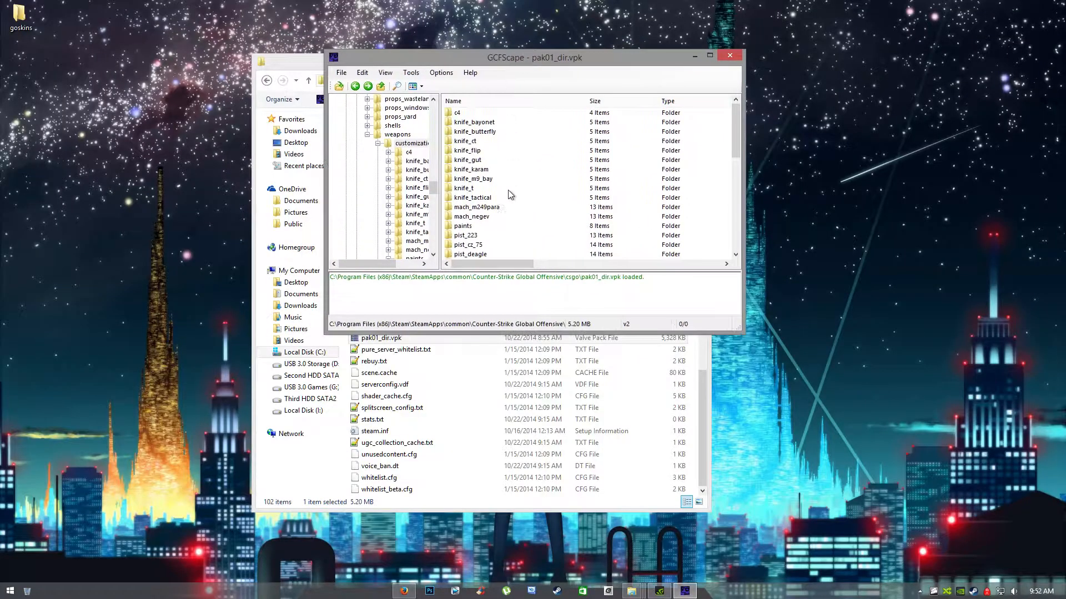
Extract paints to the desktop, browse its 78 custom textures including antique_bizon.vtf, then close
click(463, 226)
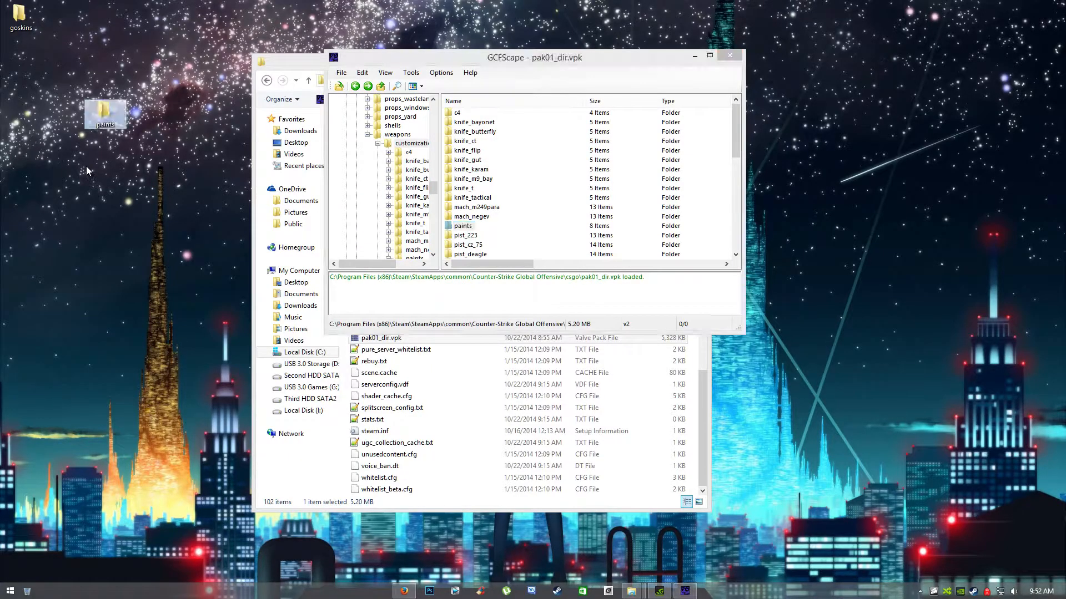
mouse_move(105, 115)
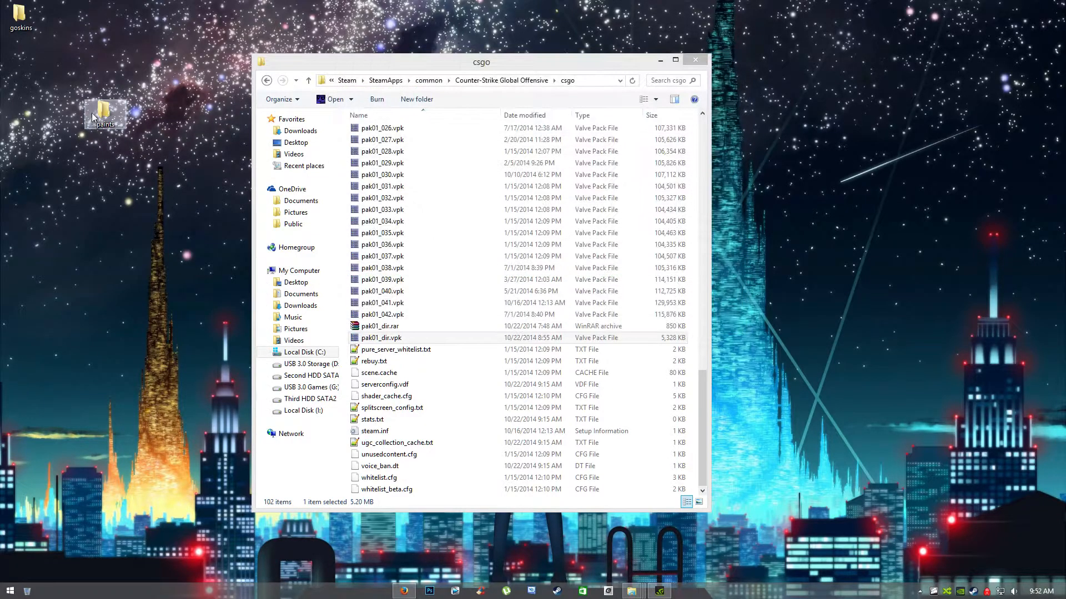
double_click(105, 112)
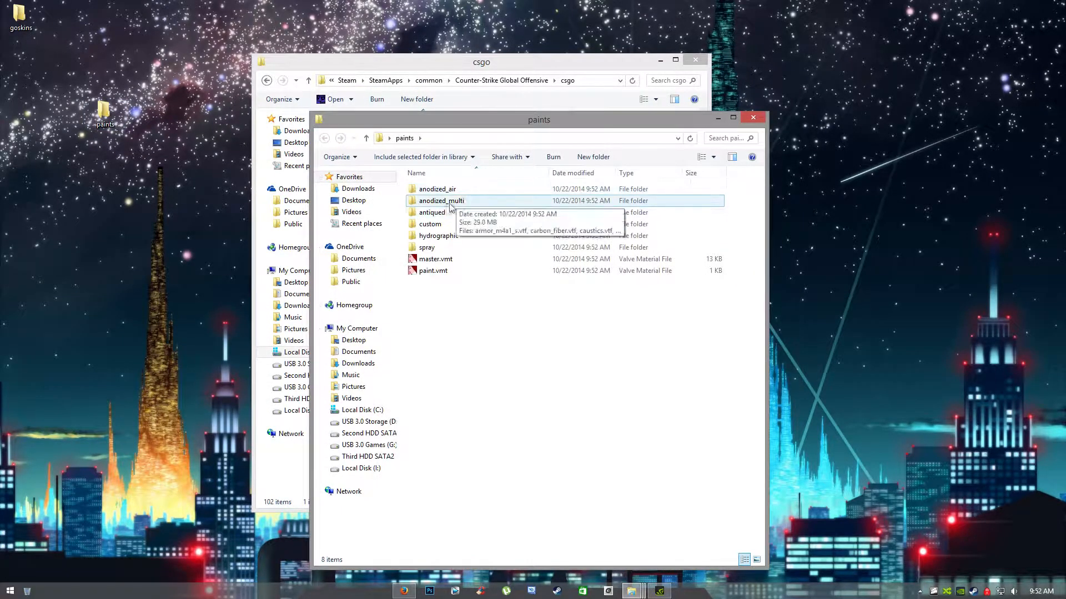
double_click(429, 224)
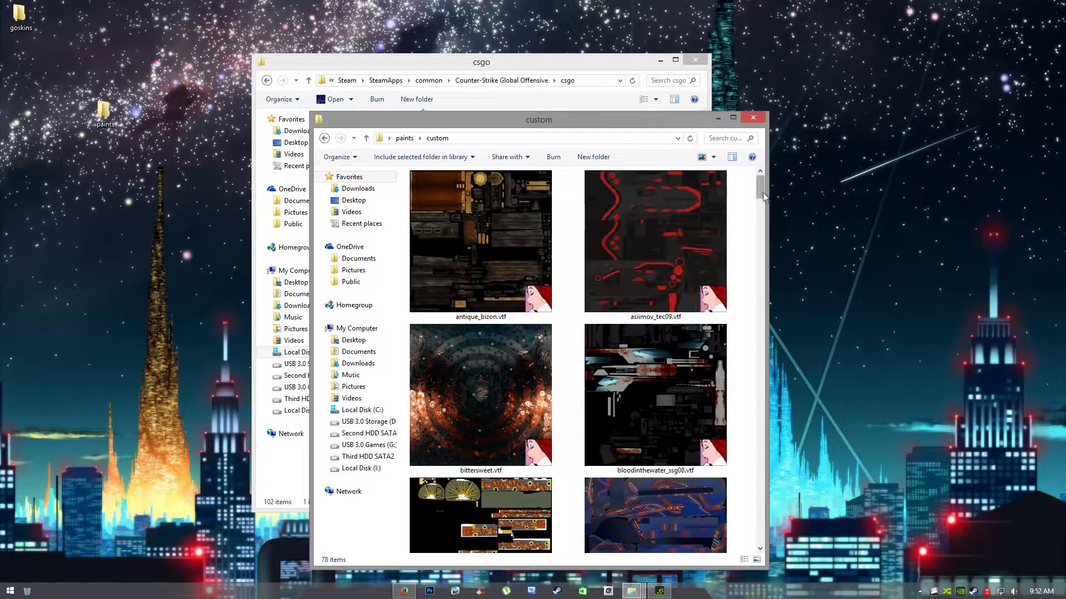
scroll(down, 3)
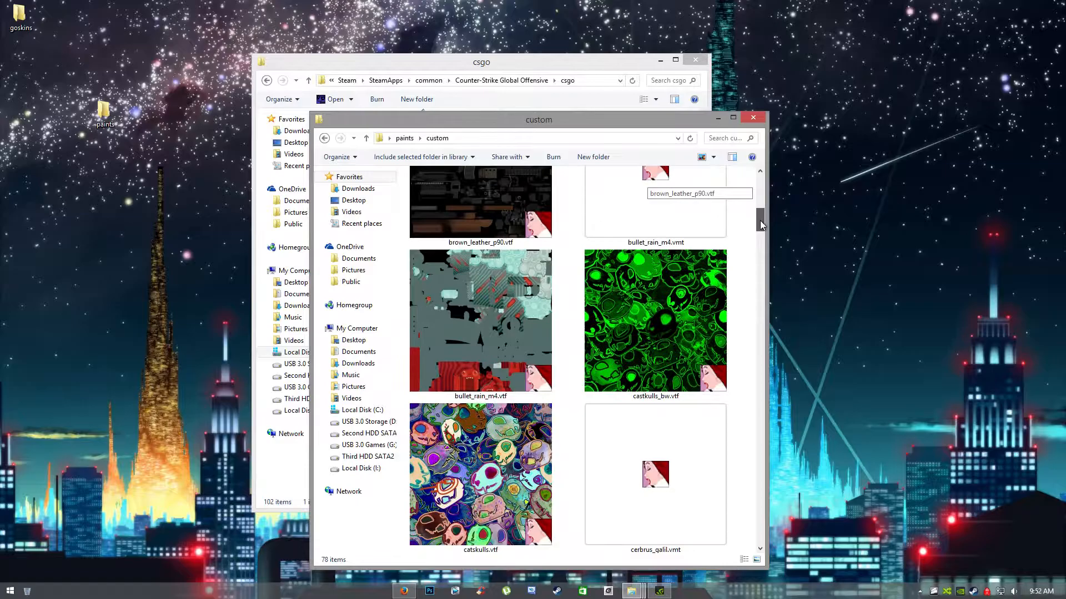
scroll(down, 3)
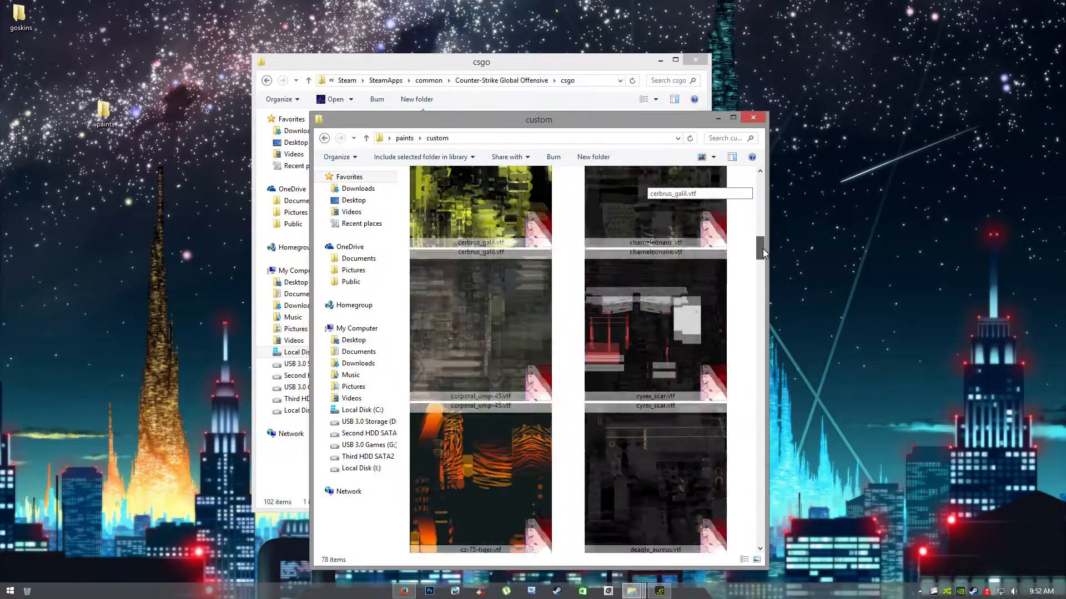
scroll(down, 3)
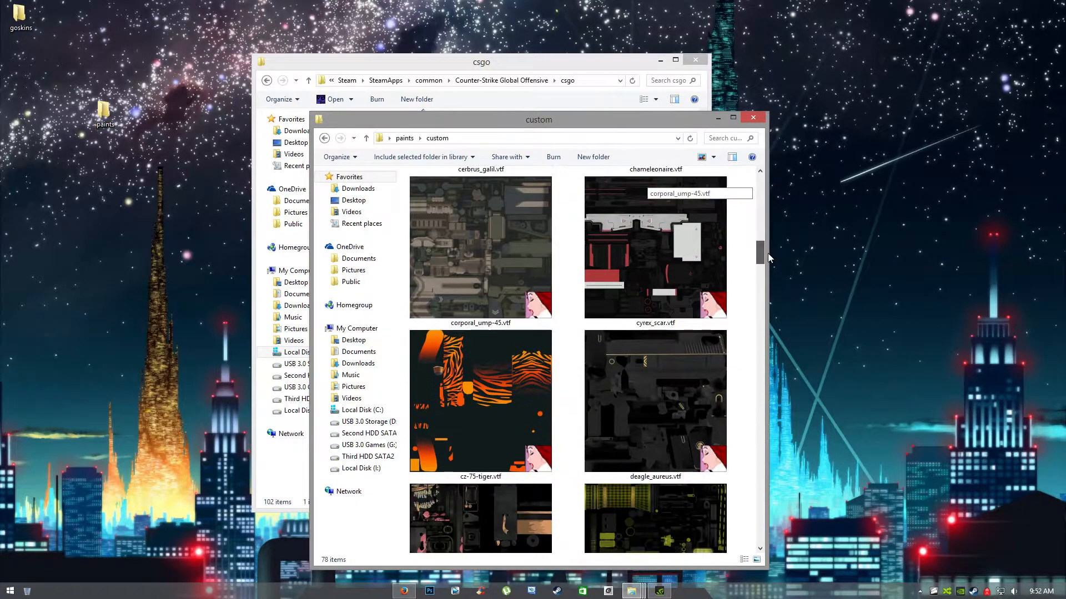
scroll(down, 3)
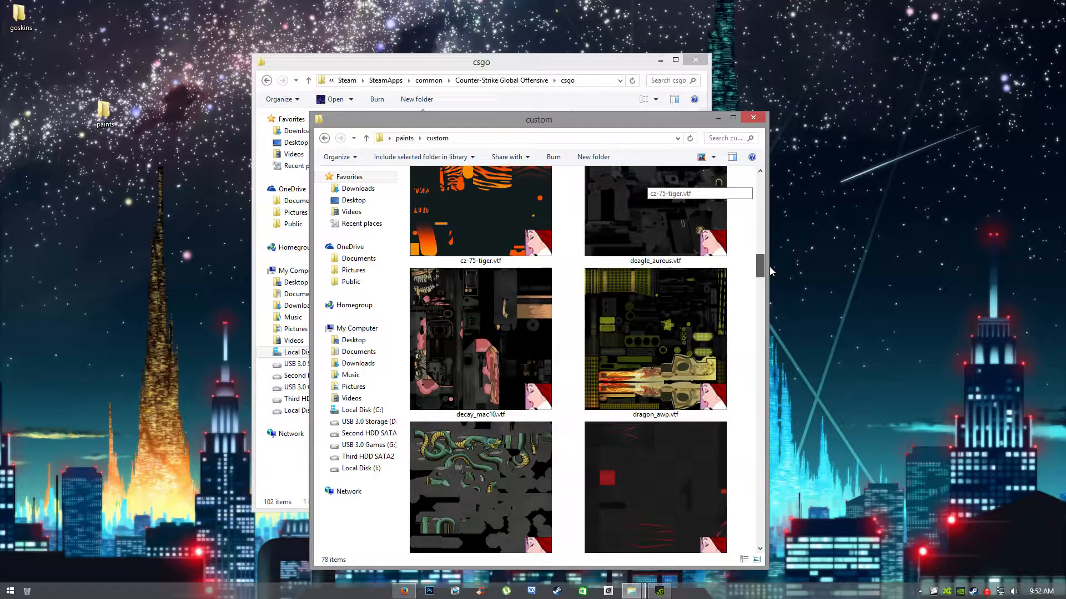
scroll(down, 3)
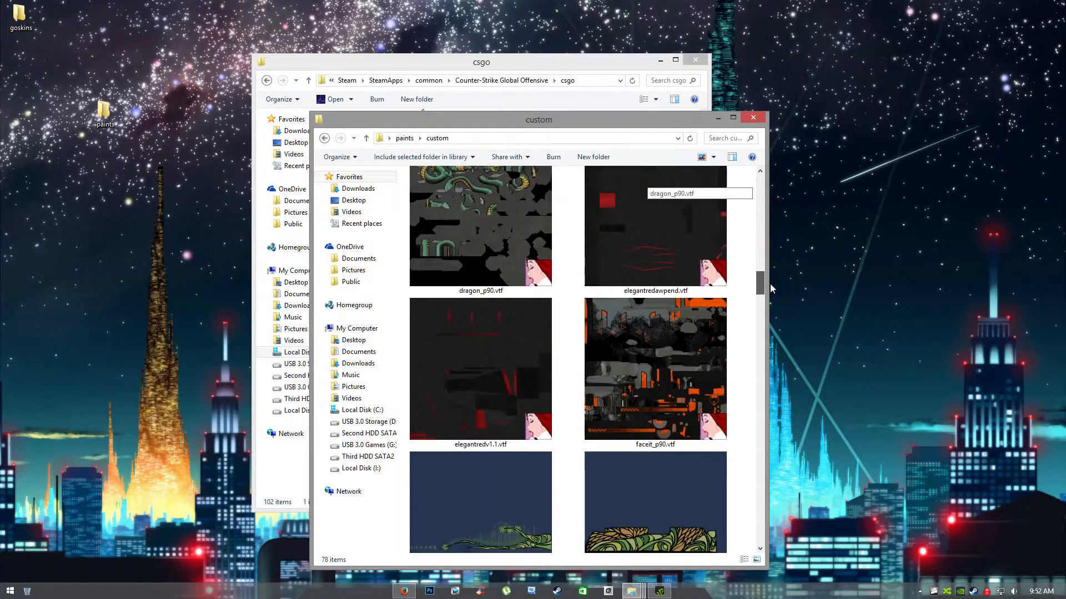
scroll(down, 3)
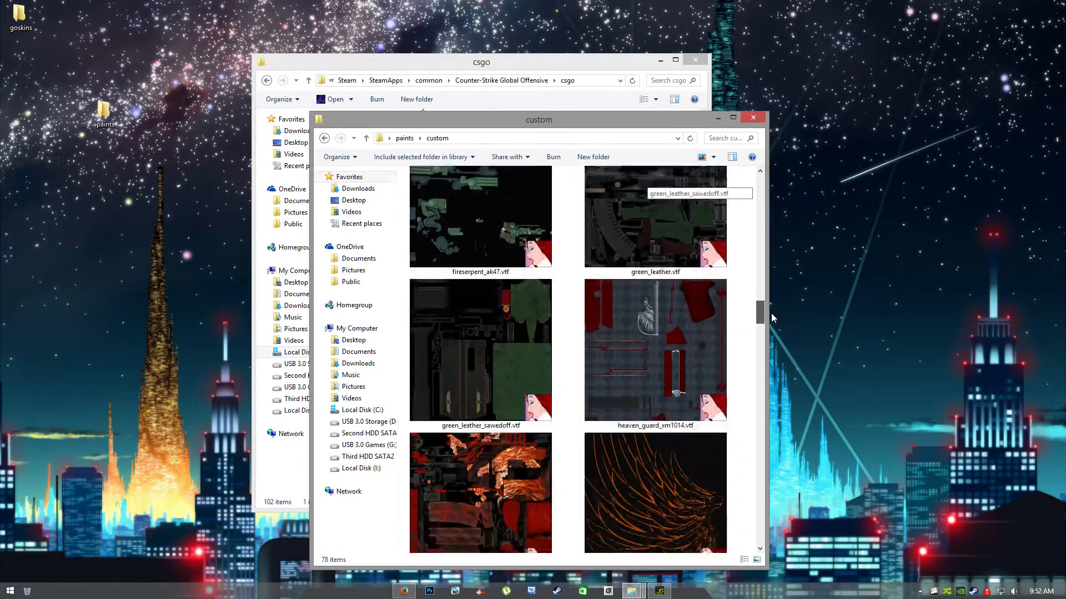
scroll(down, 3)
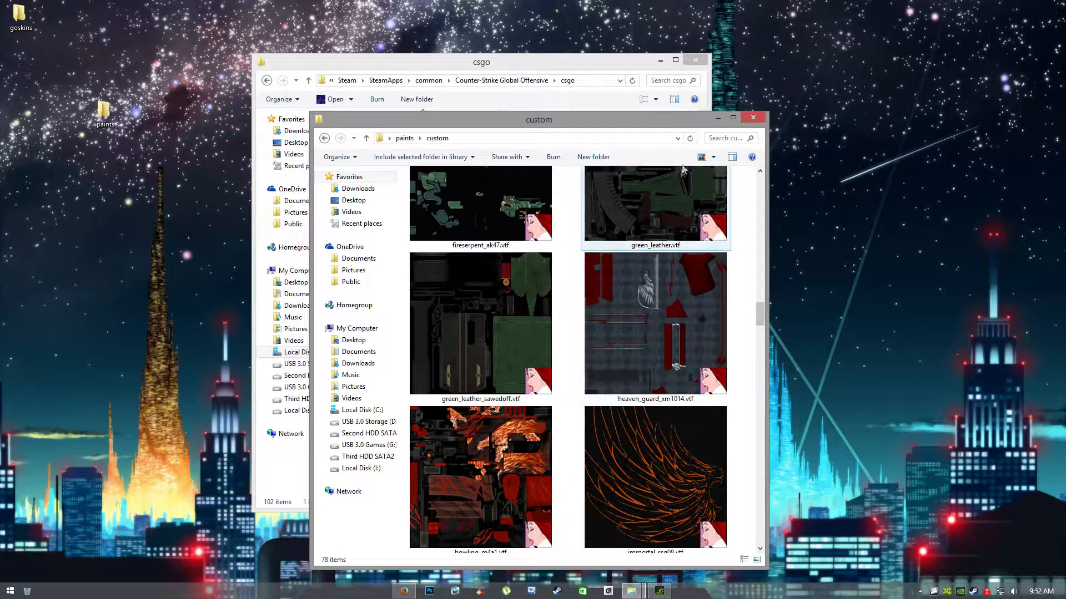
click(753, 117)
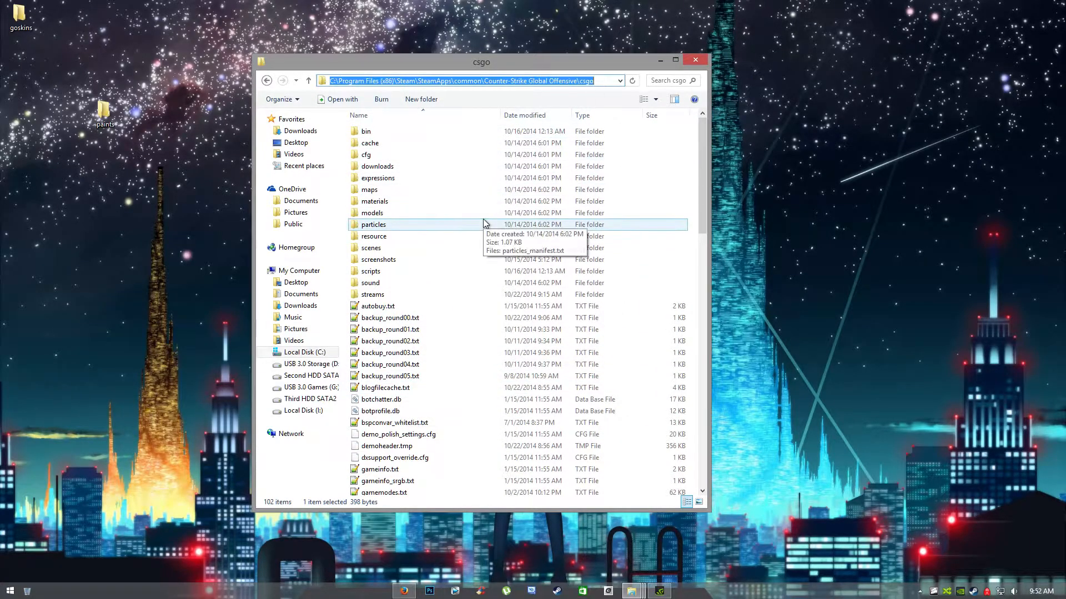
Browse csgo\materials\models\weapons\v_models and scroll its 47 weapon folders like smg_bizon
double_click(375, 201)
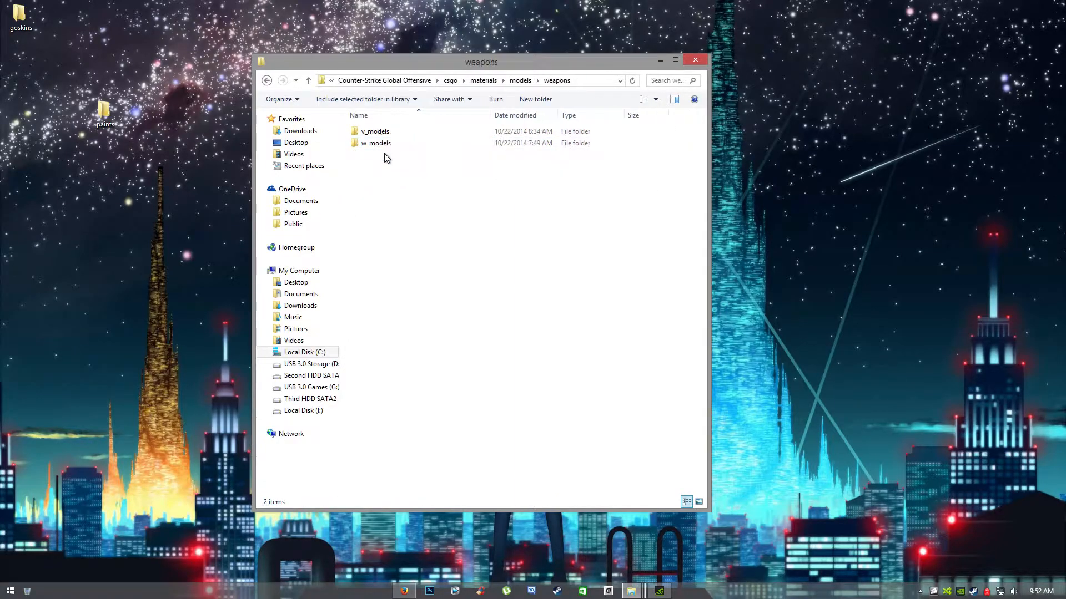
double_click(374, 131)
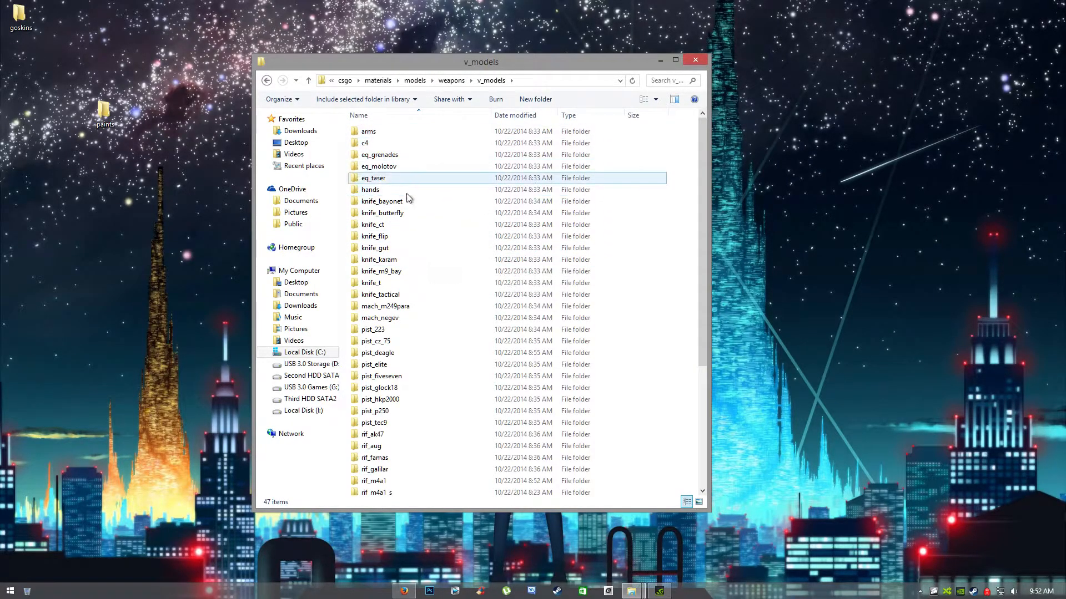
scroll(down, 3)
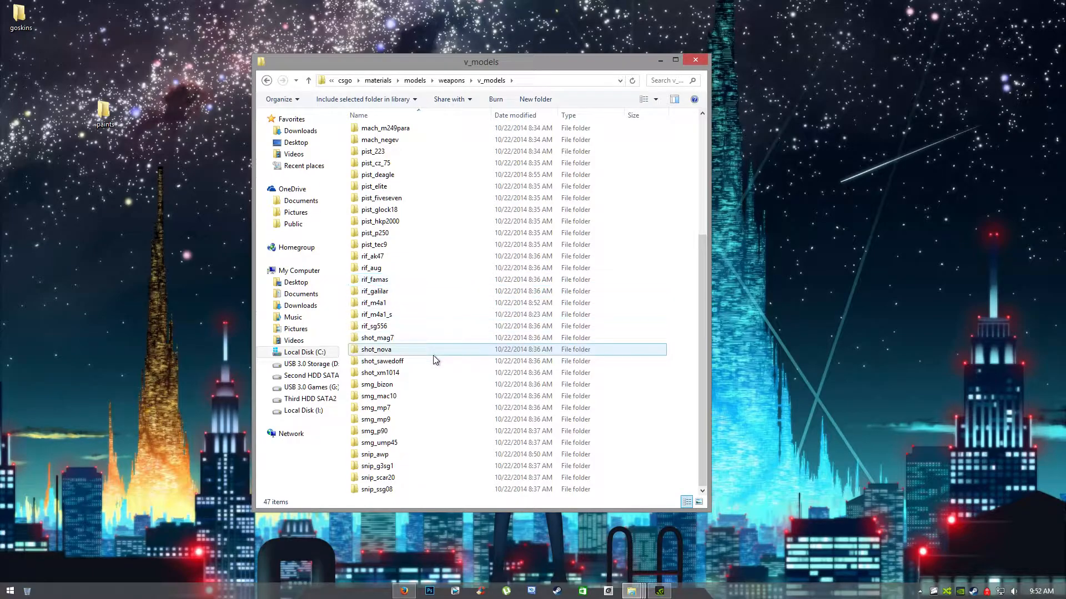
click(374, 454)
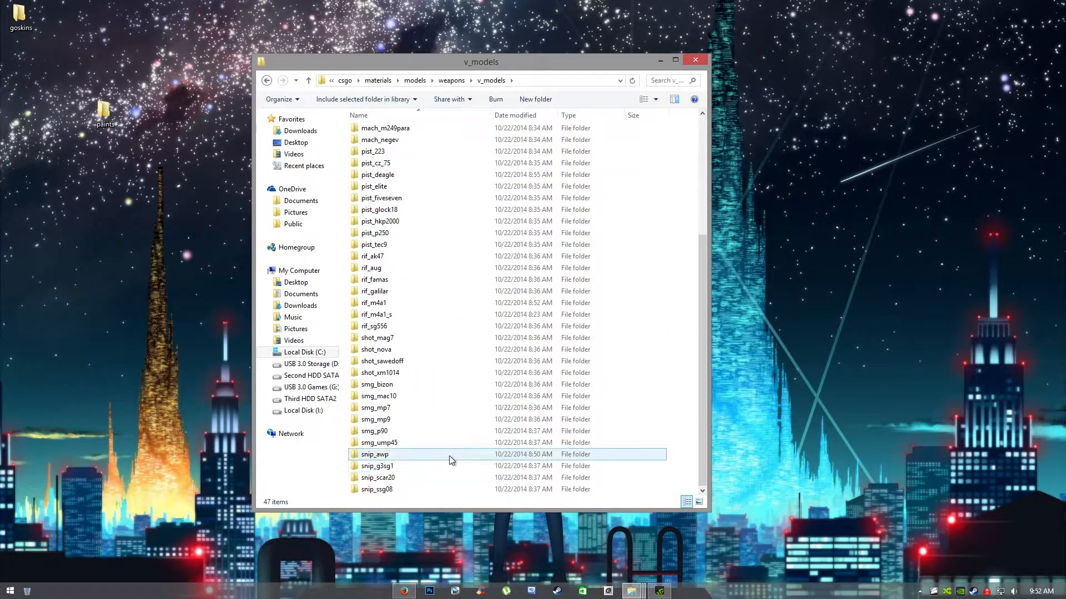
mouse_move(450, 459)
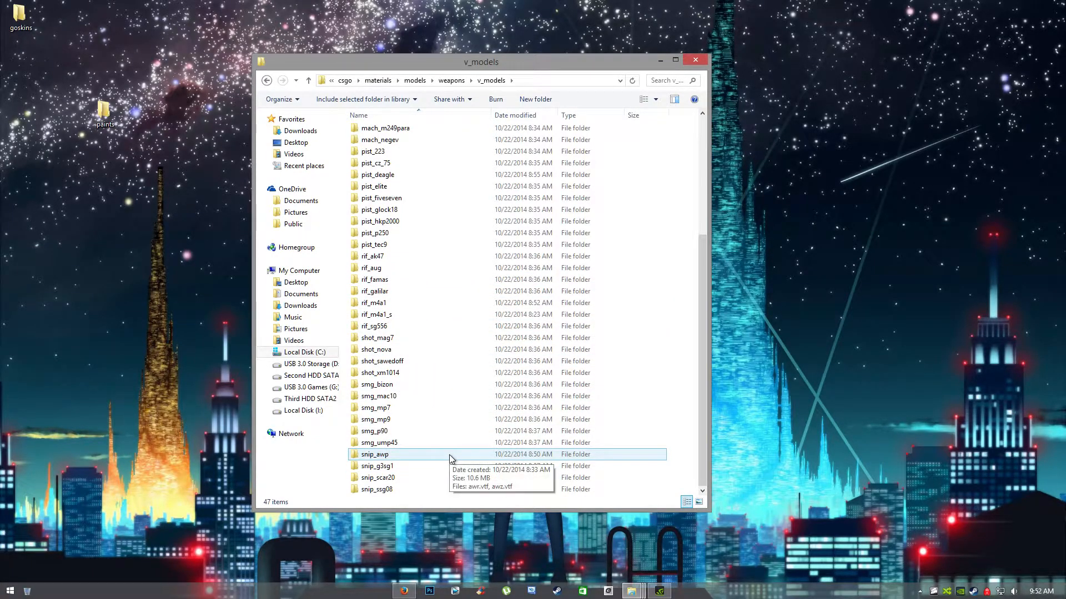
mouse_move(630, 590)
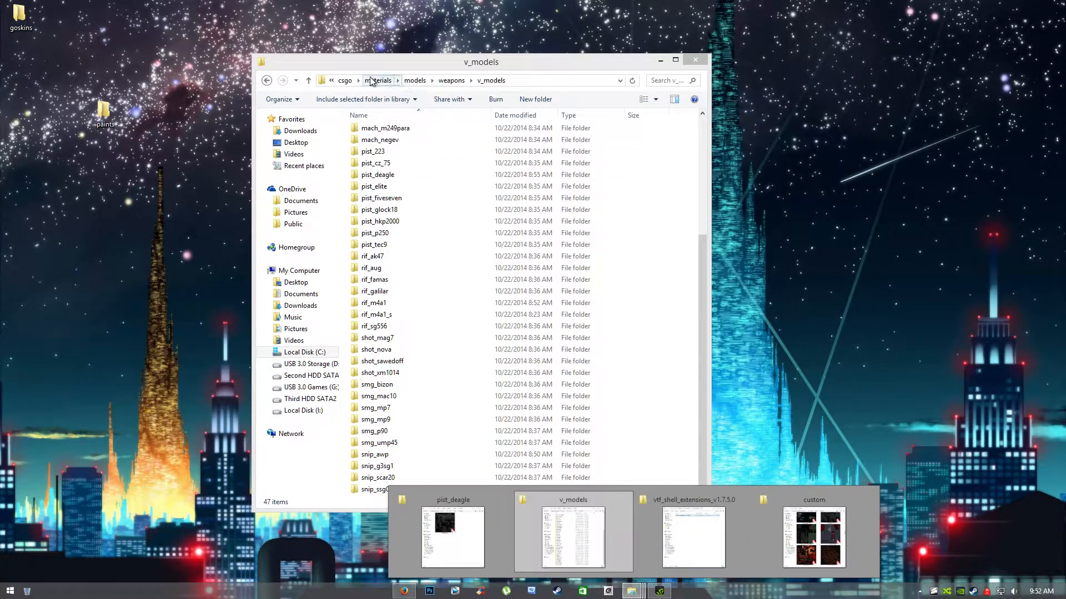
click(344, 80)
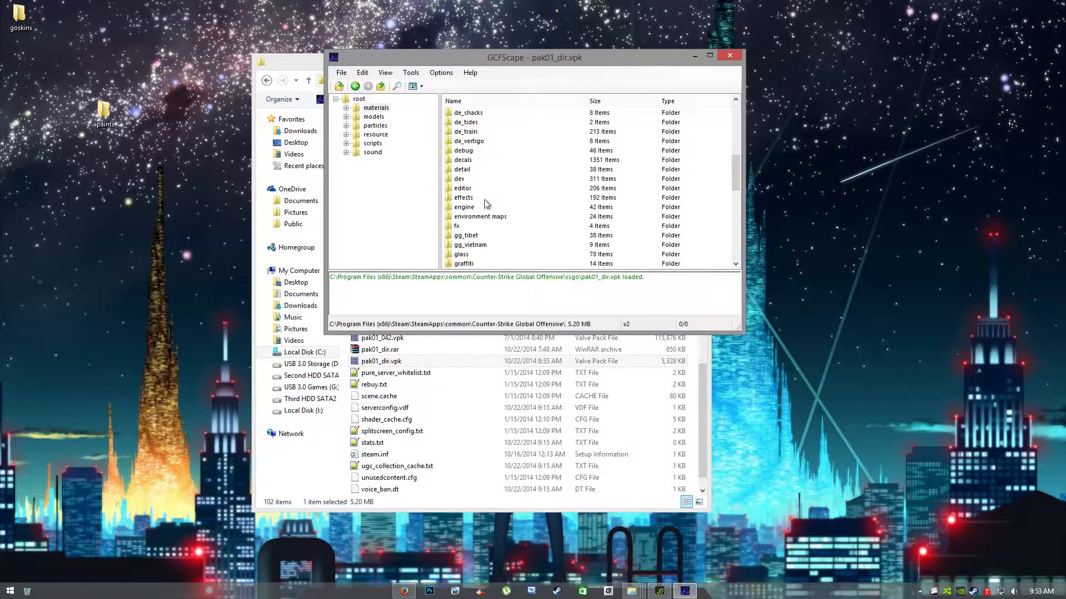
Scroll through the v_models weapon folders inside pak01_dir.vpk, then close GCFScape
scroll(down, 3)
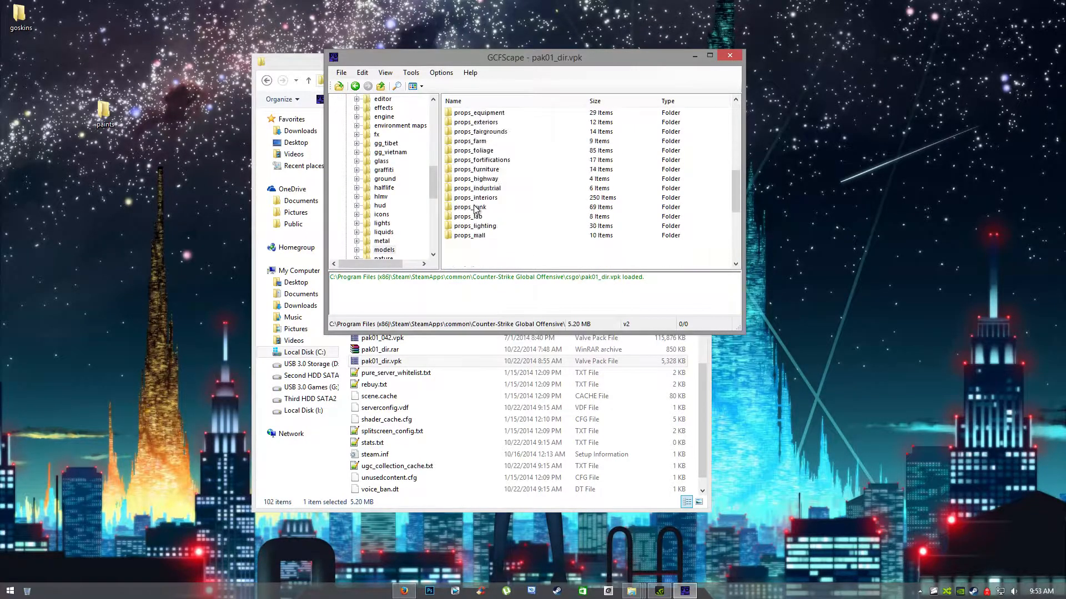
scroll(down, 3)
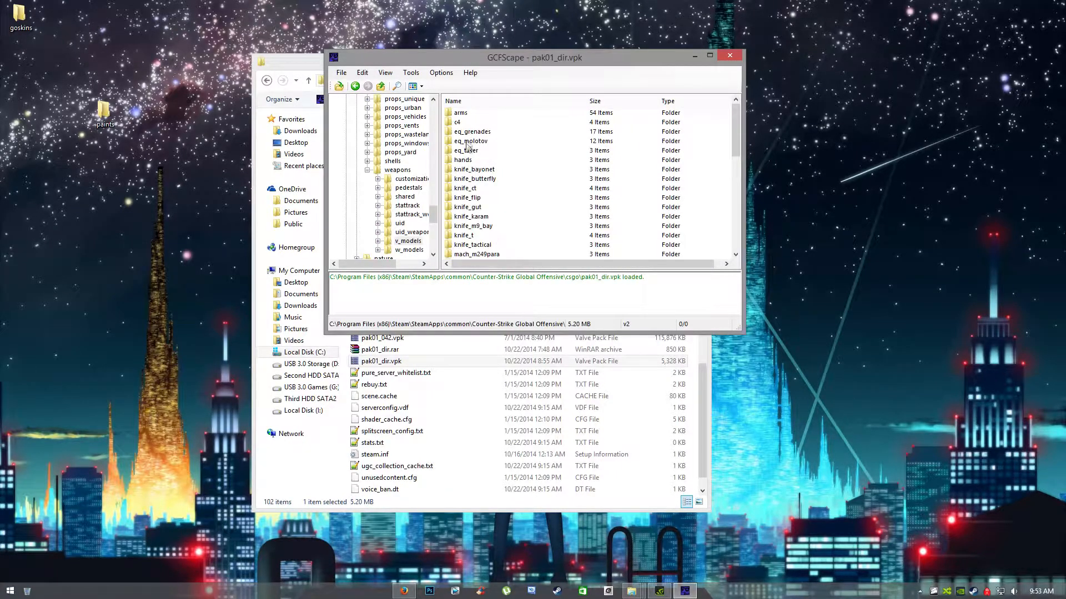
click(709, 55)
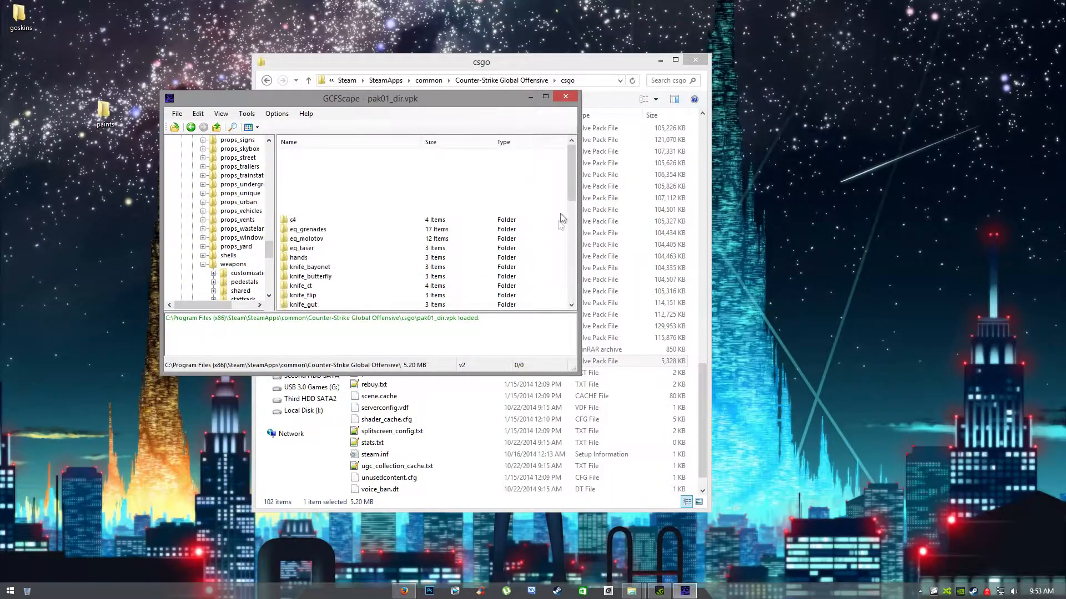
scroll(down, 3)
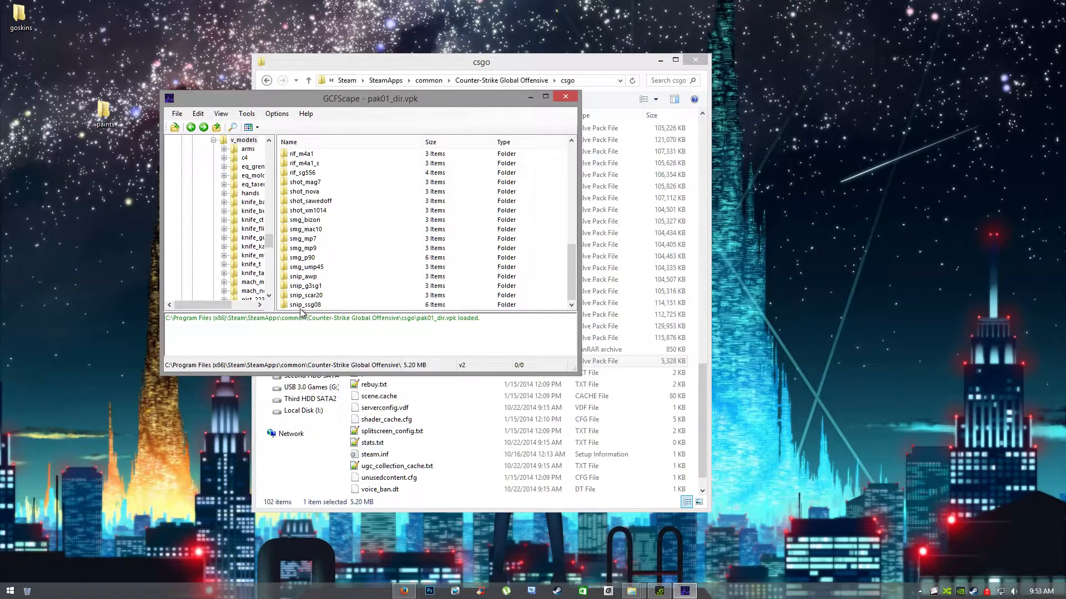
scroll(up, 3)
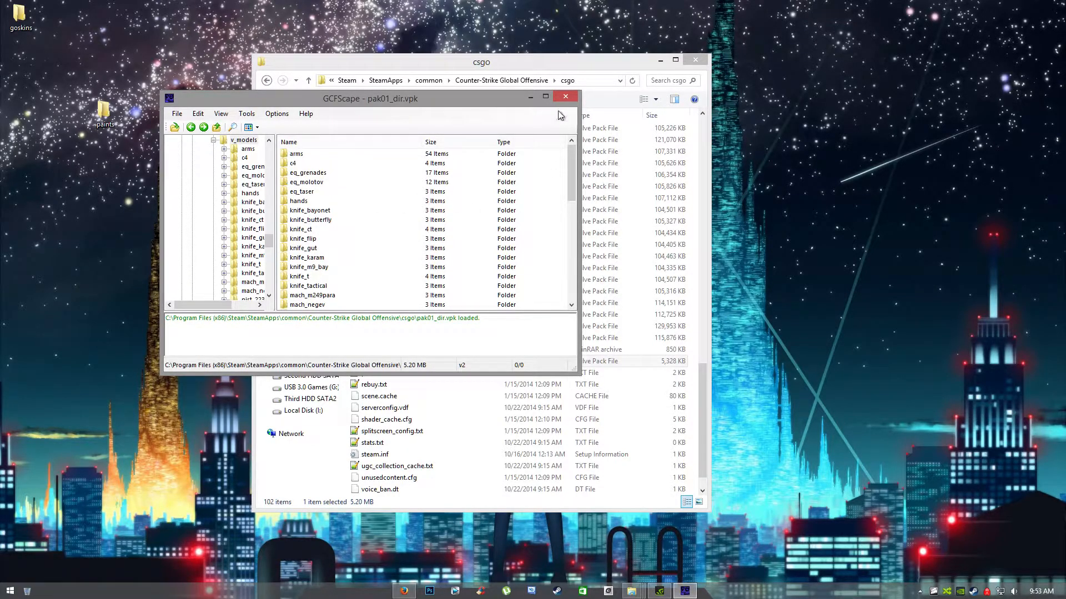
click(564, 96)
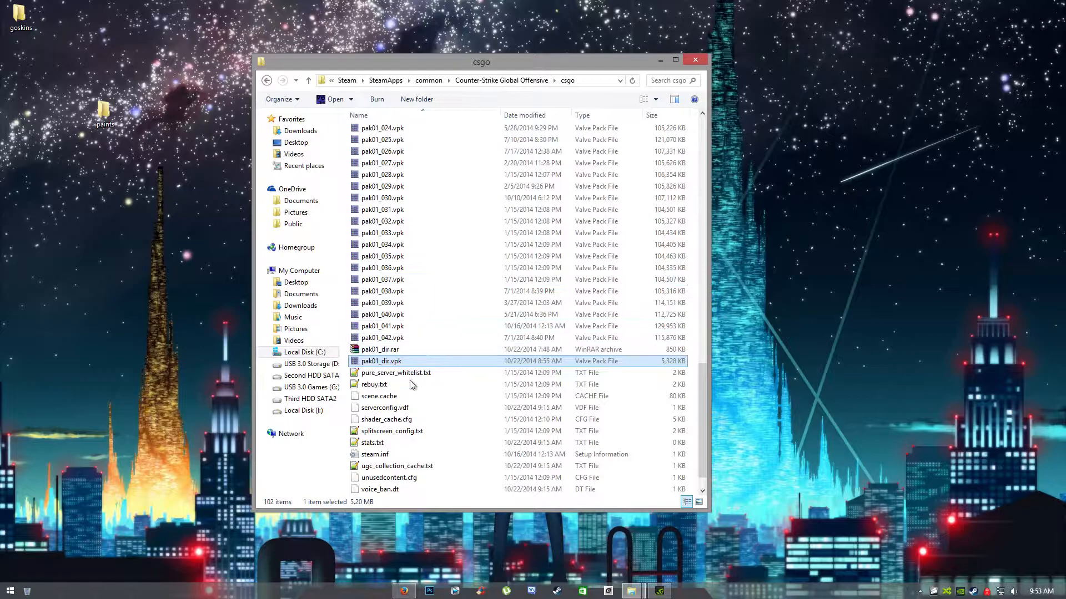
Scroll the v_models listing, then open the custom folder in the extracted paints window
scroll(up, 3)
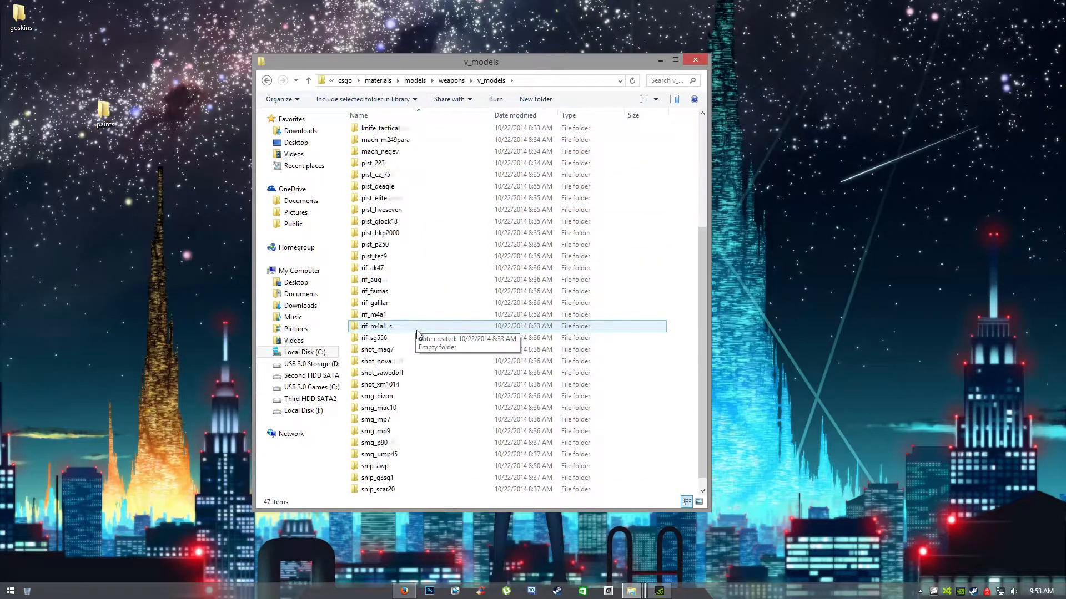
scroll(down, 3)
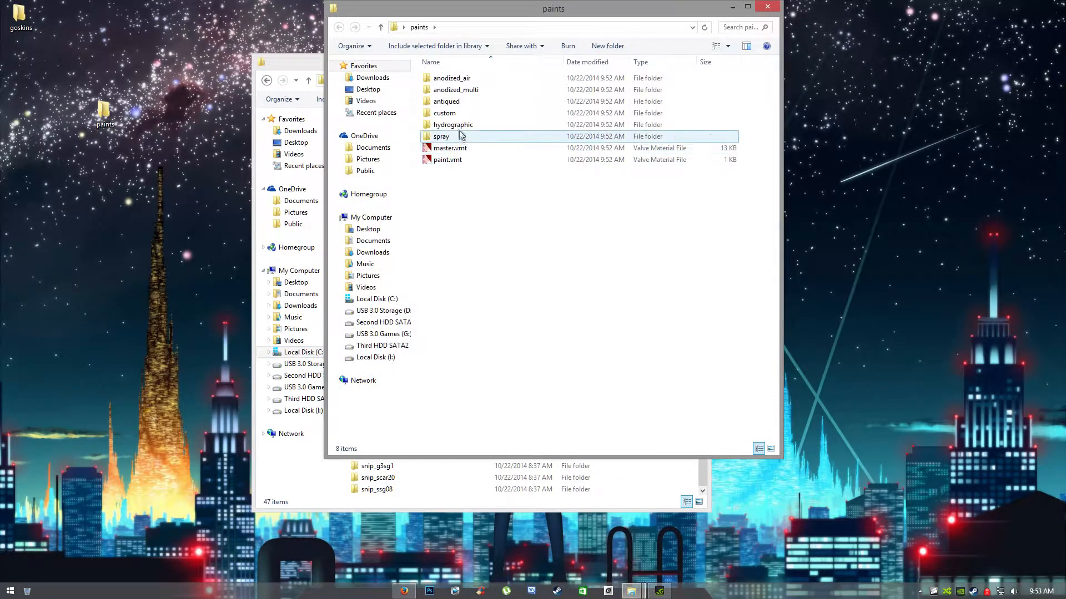
click(444, 113)
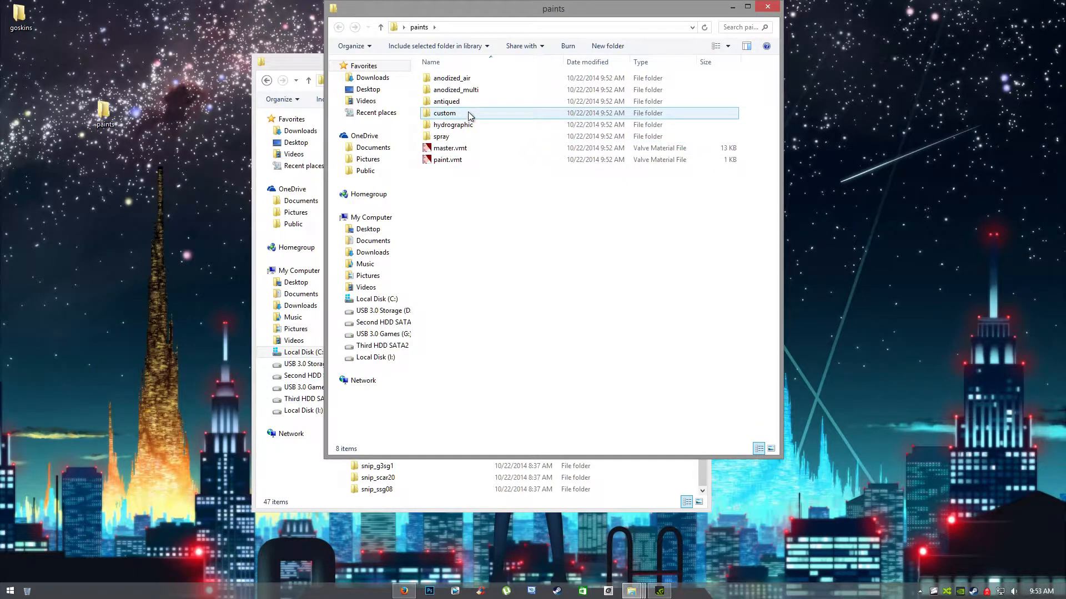
double_click(444, 113)
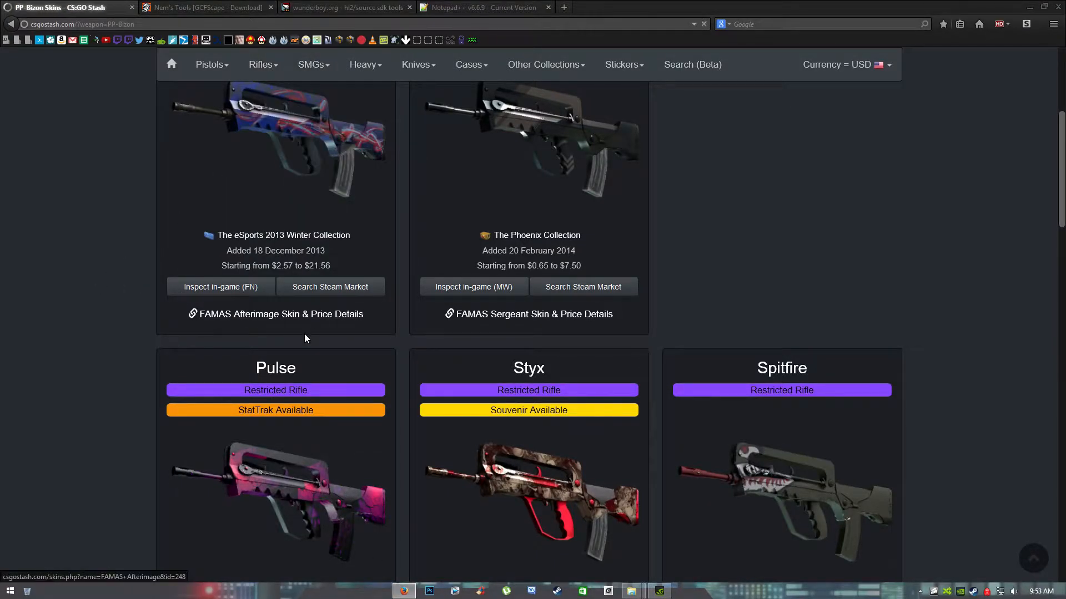
Scroll the PP-Bizon skins page until the Antique skin card appears
scroll(down, 3)
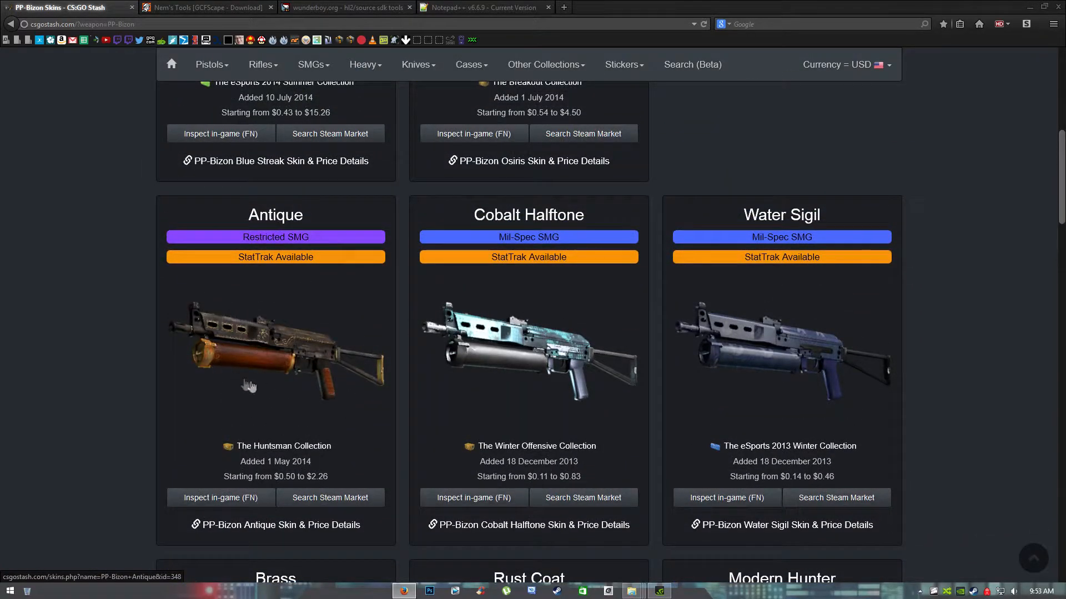
mouse_move(1002, 55)
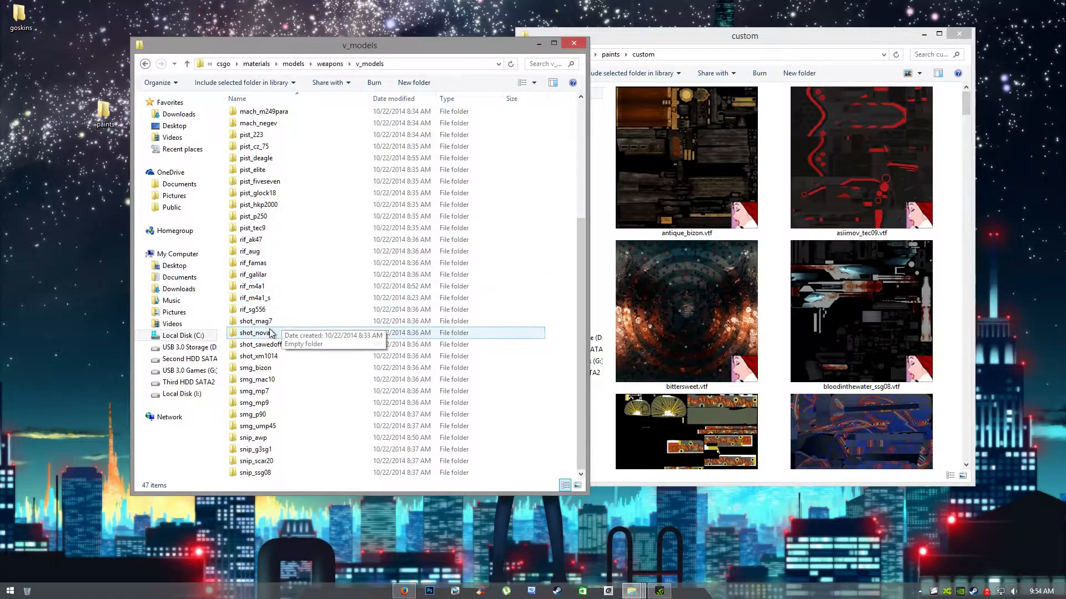
Open the smg_bizon folder to show antique_bizon.vtf inside
click(256, 367)
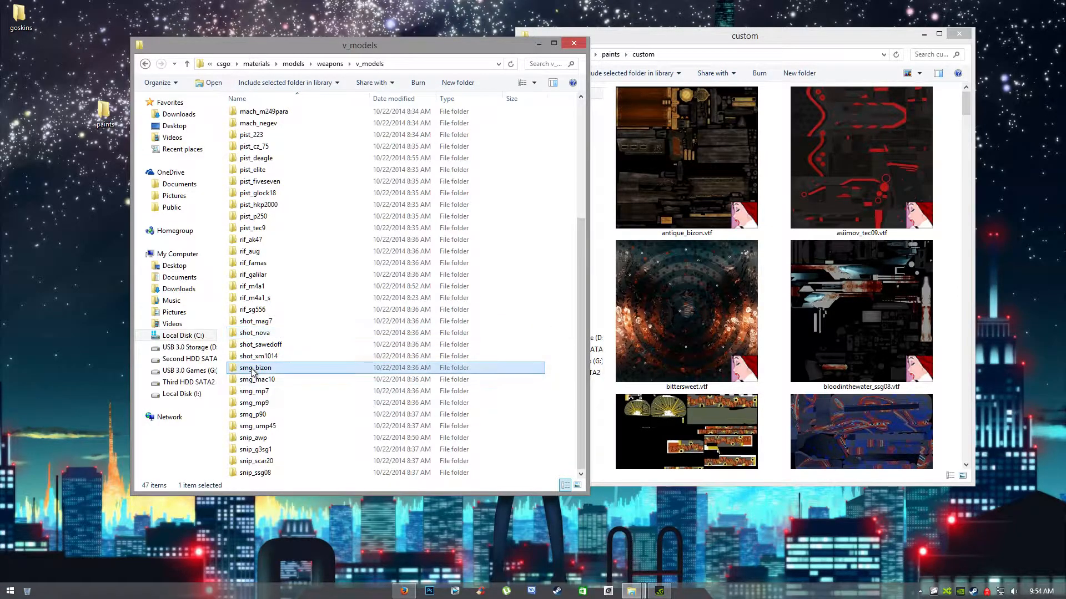
double_click(255, 367)
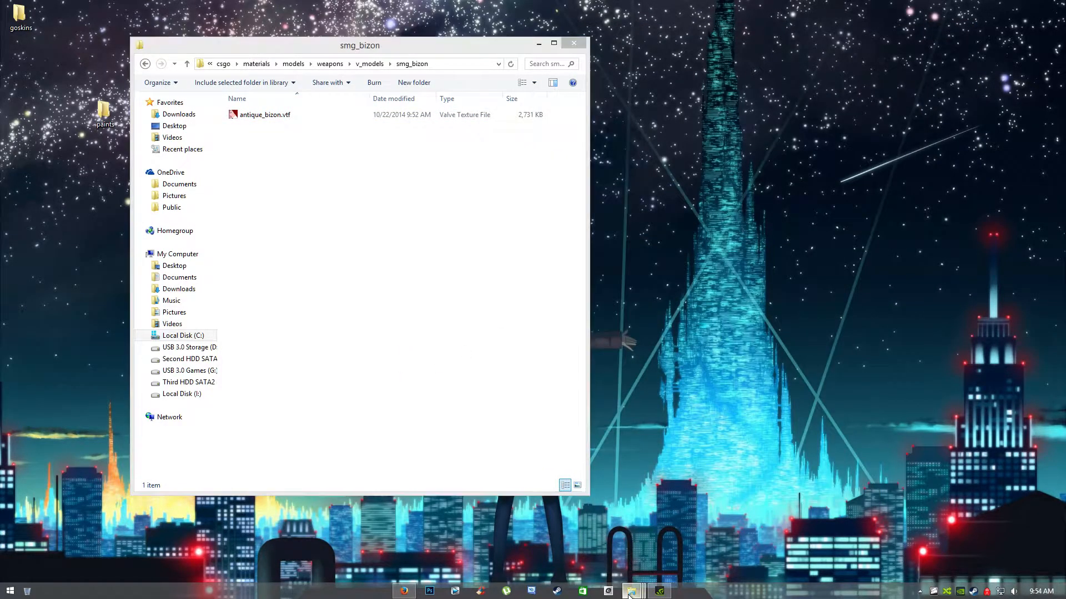
Open pak01_dir.vpk in Notepad++ and snap it beside the smg_bizon folder
right_click(326, 391)
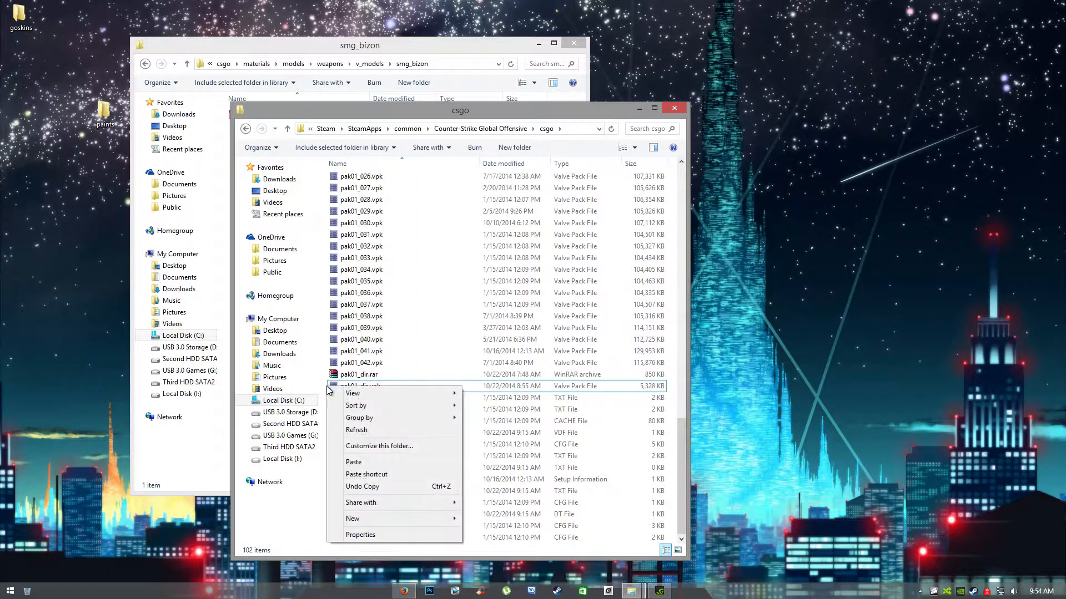
right_click(358, 386)
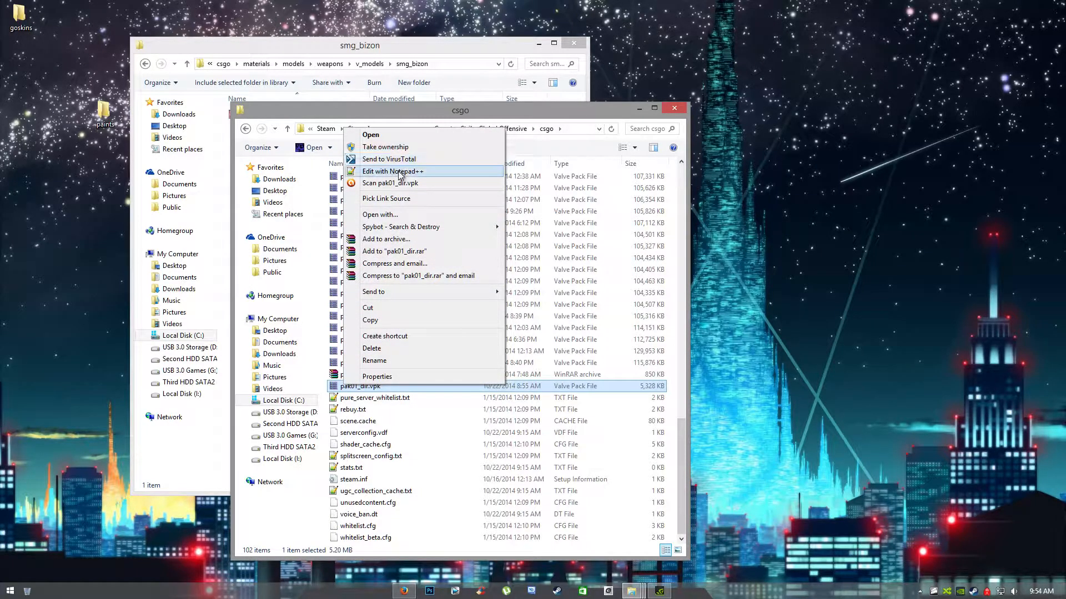
click(392, 171)
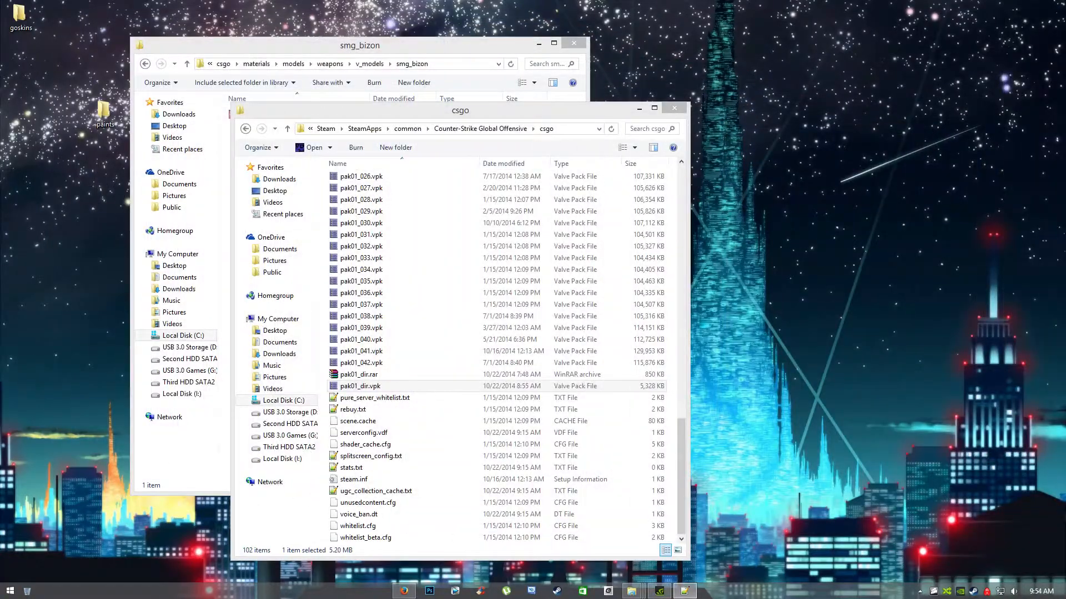
double_click(360, 386)
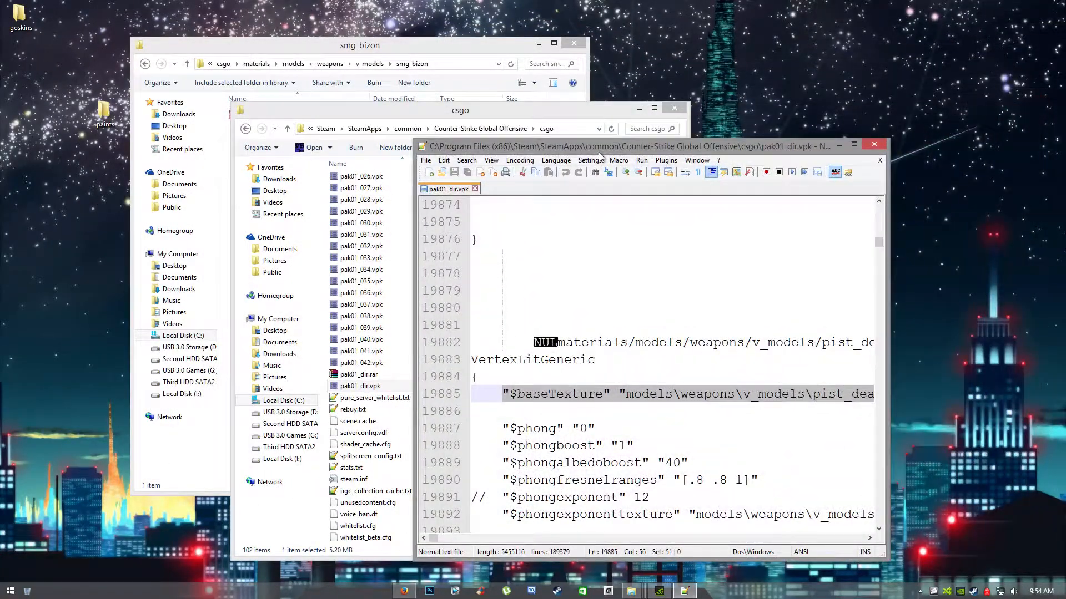
click(853, 145)
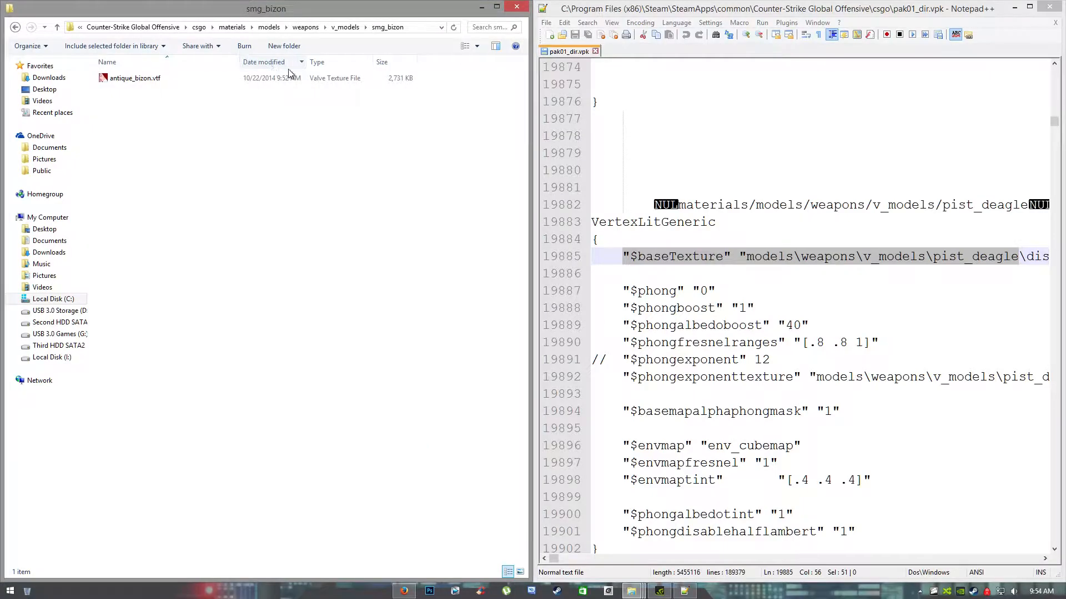
click(642, 257)
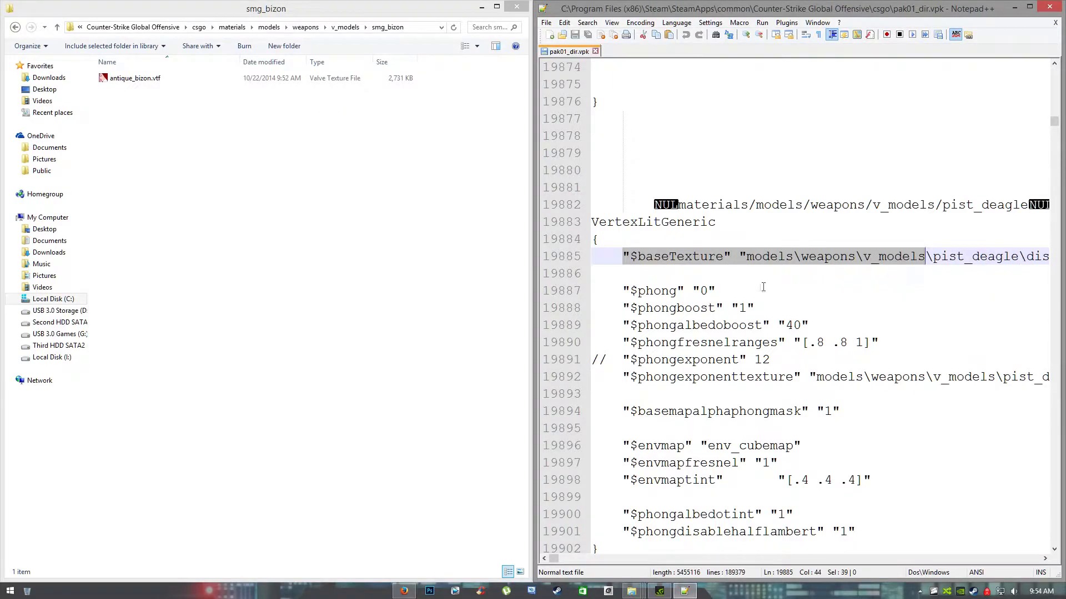
click(563, 22)
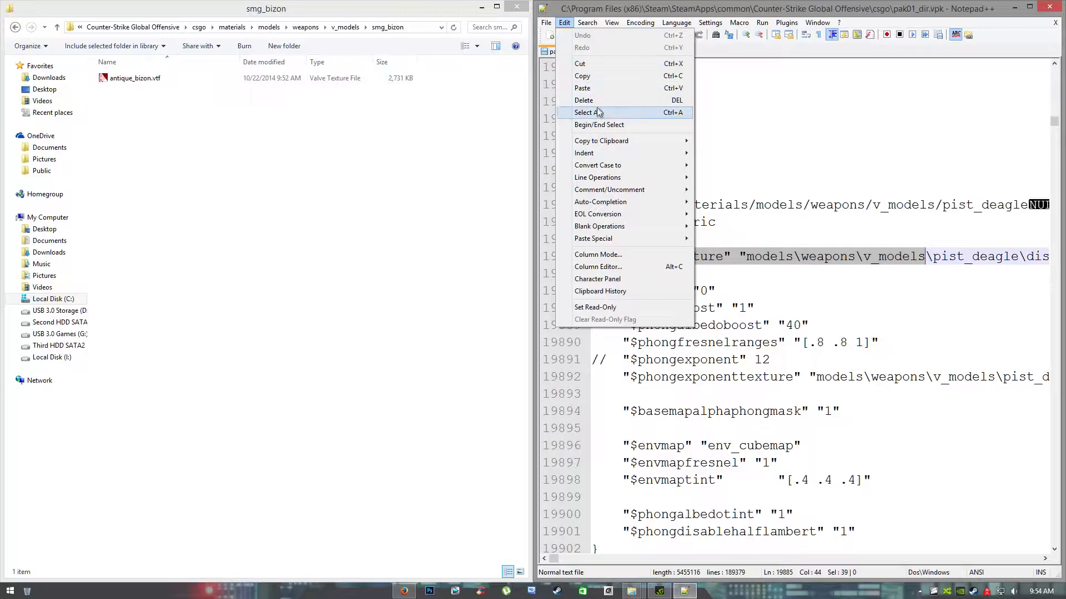
mouse_move(590, 48)
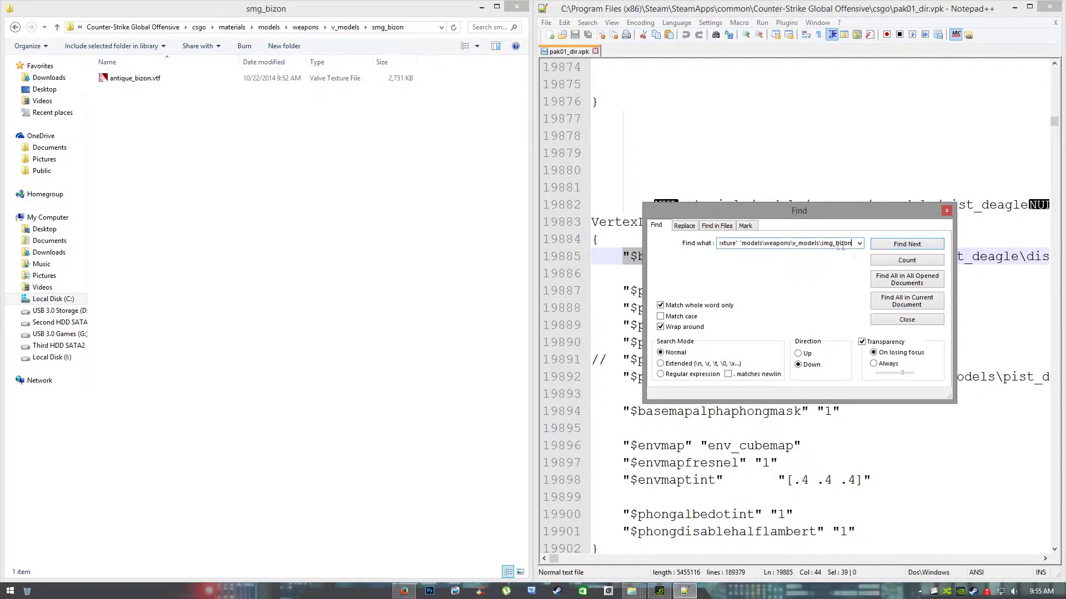
Locate the $baseTexture path models\weapons\v_models\smg_bizon\bizon in pak01_dir.vpk
click(906, 243)
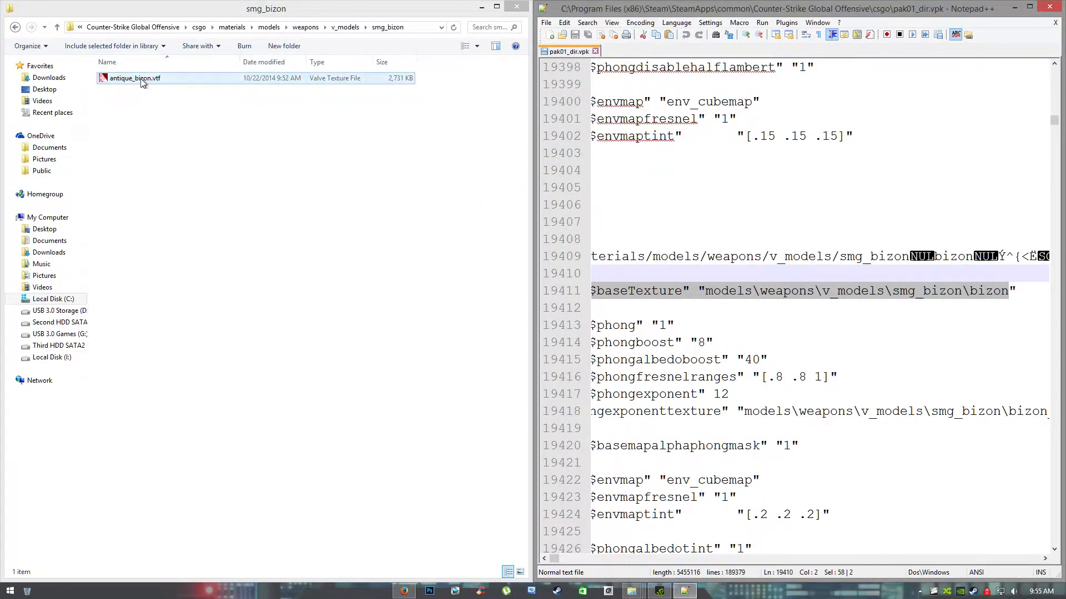
Rename antique_bizon.vtf to cizon.vtf and change the path to smg_bizon\cizon
click(134, 78)
text(c)
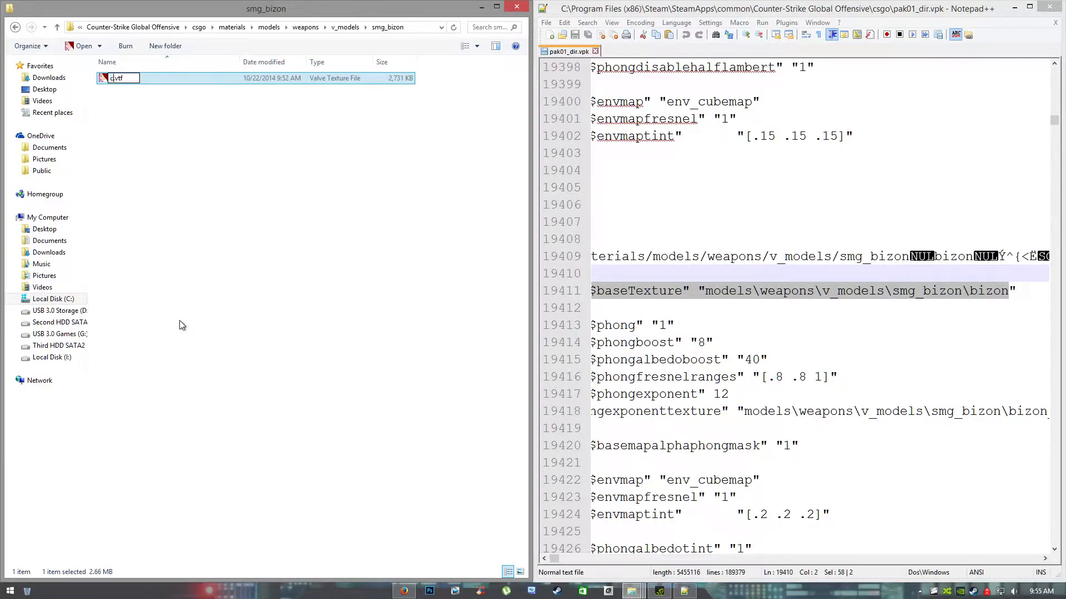
key(Return)
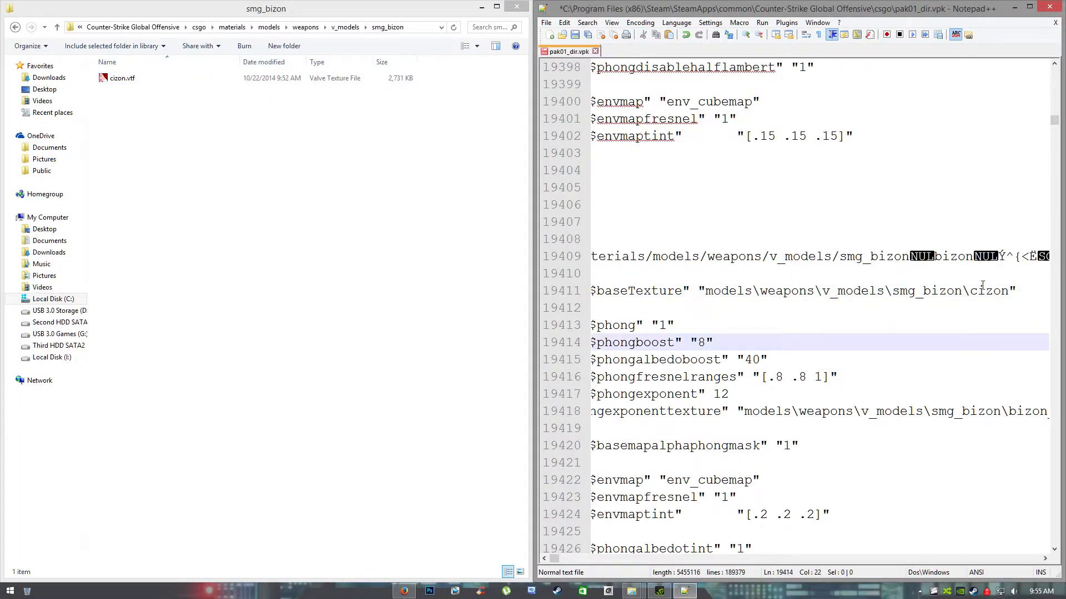
double_click(989, 291)
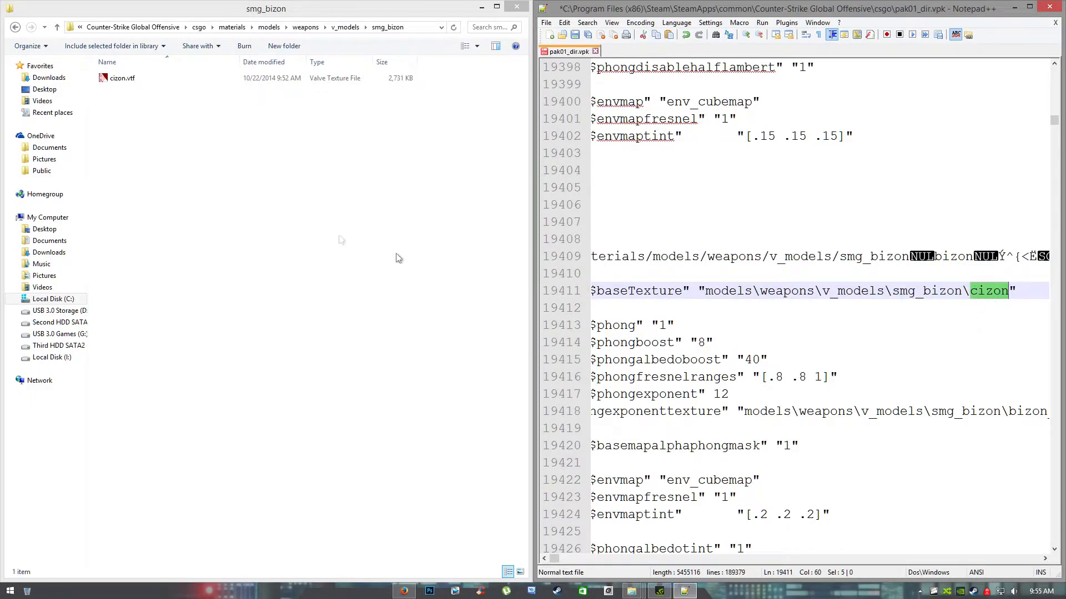
click(121, 78)
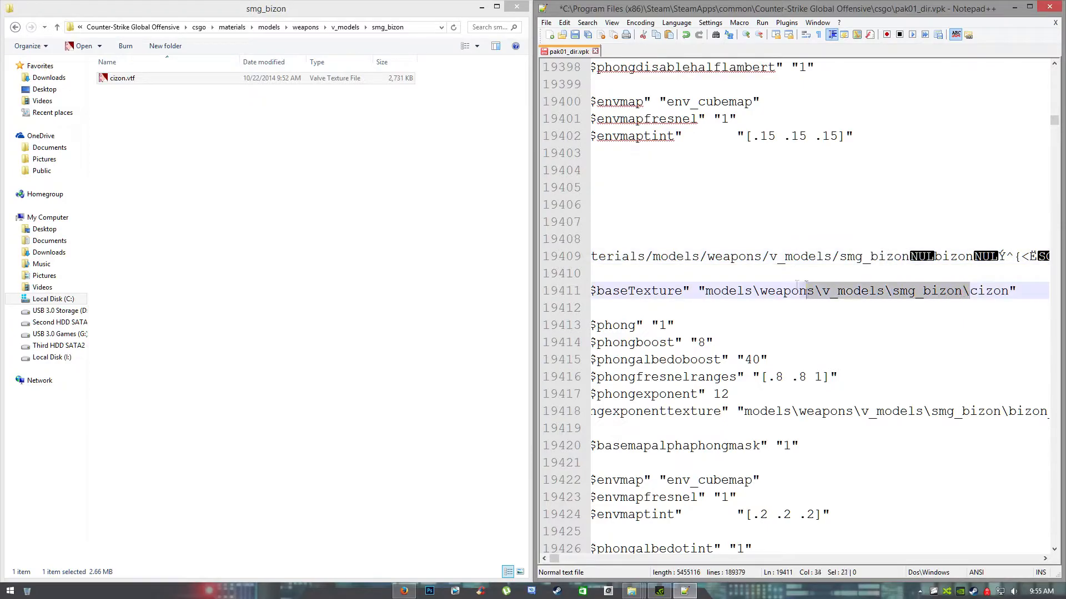
Change the smg_bizon material's $phong value from 1 to 0
scroll(left, 3)
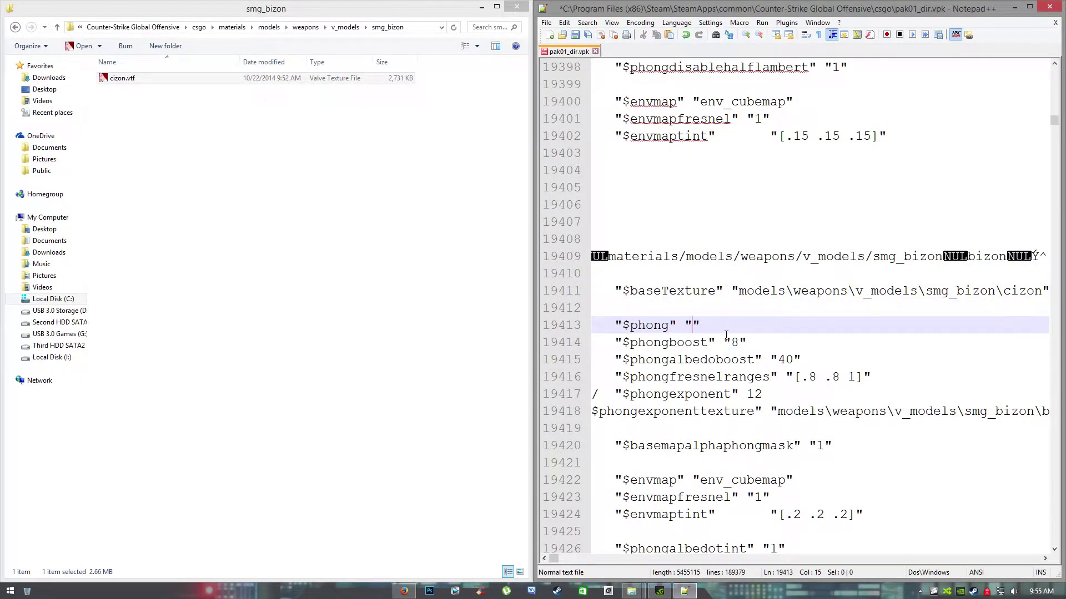
text(0)
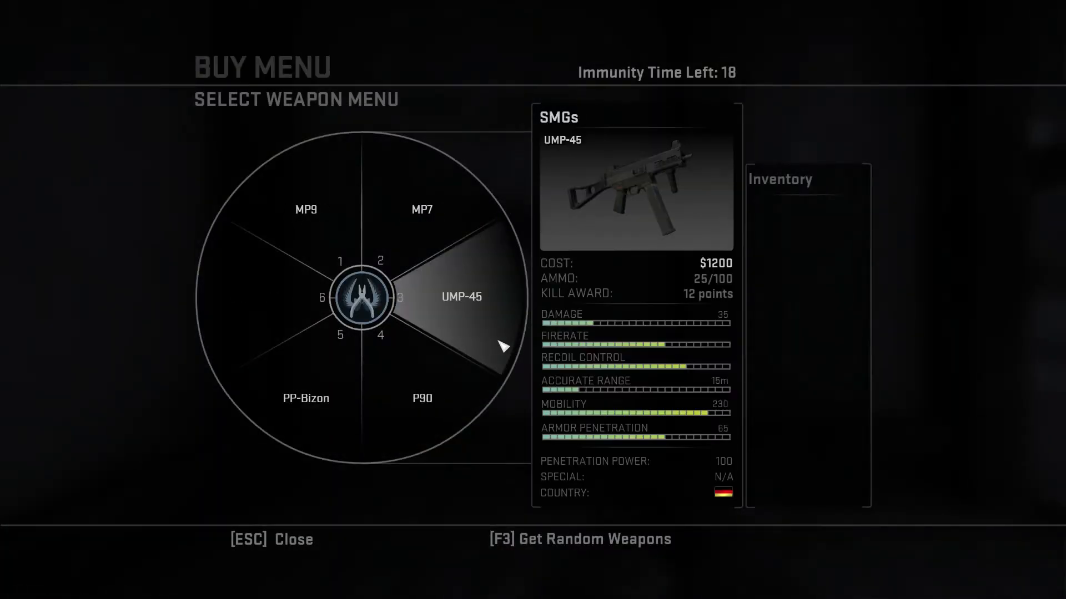
Buy a PP-Bizon and an AWP rifle in the bot match
key(Escape)
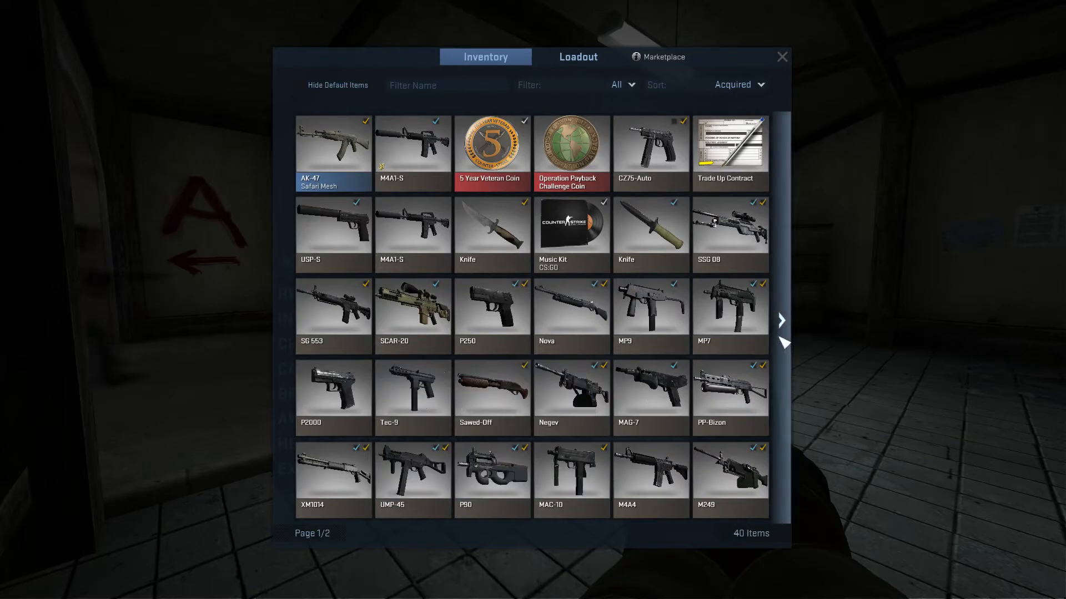
click(781, 320)
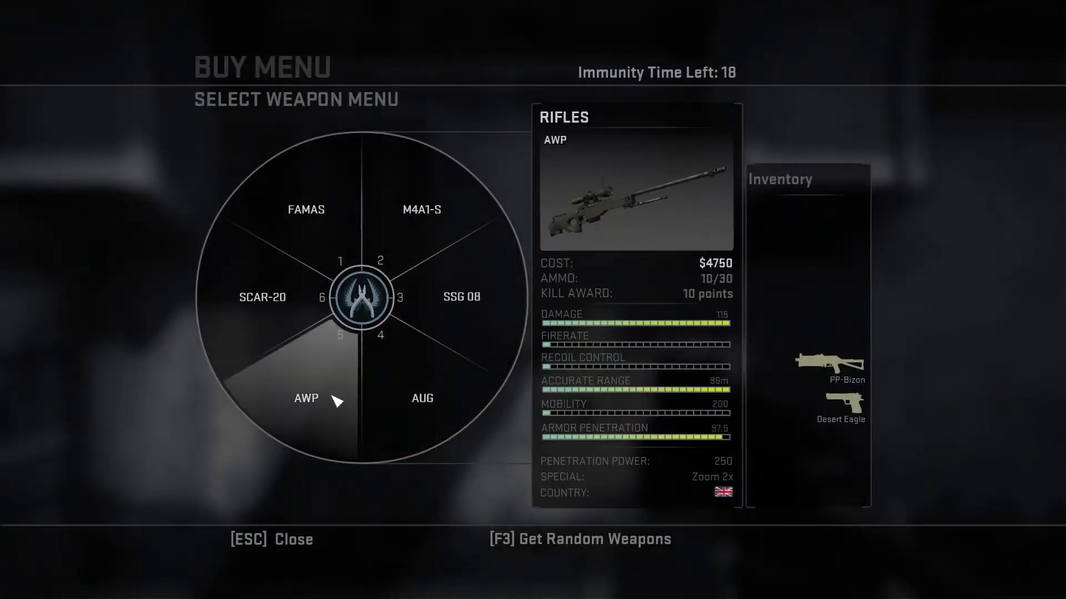
click(305, 398)
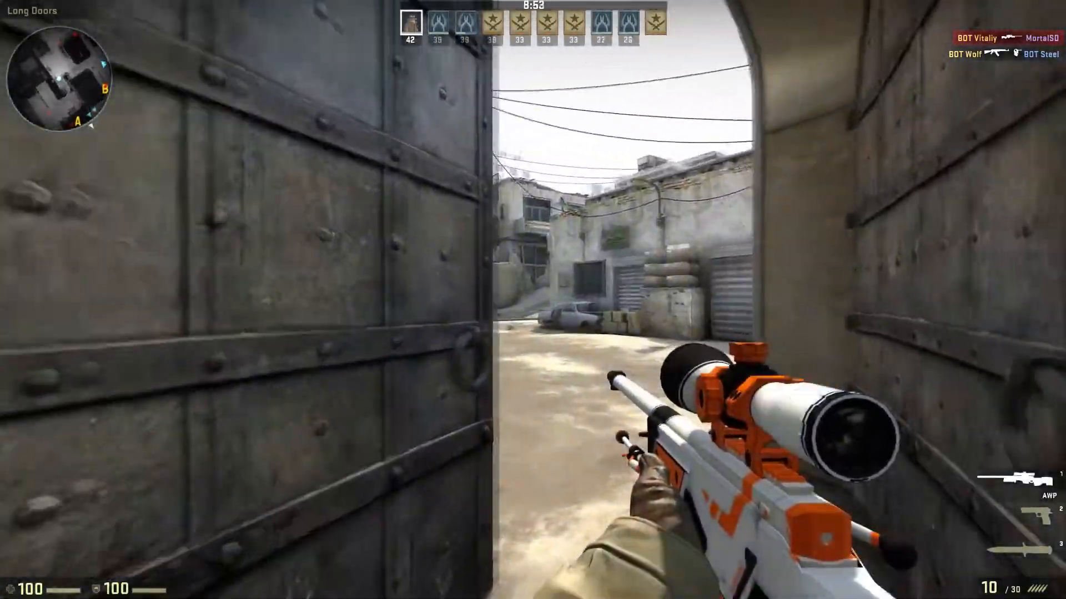